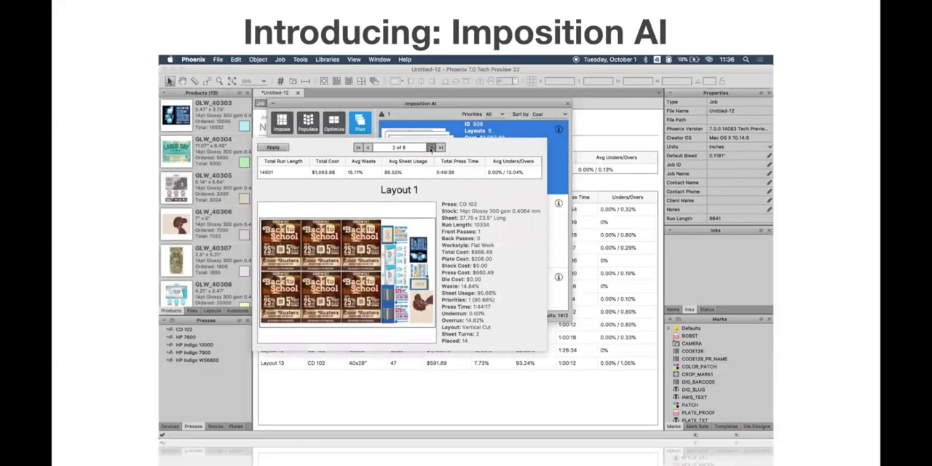
# - Advance the presentation past the Introducing: Imposition AI slide
pyautogui.click(306, 123)
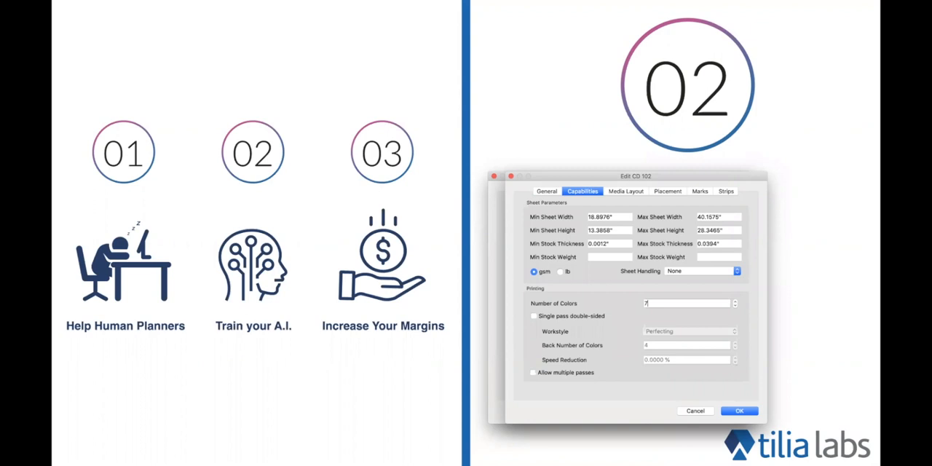
# - Advance the slideshow to point 03, Increase Your Margins
pyautogui.click(699, 191)
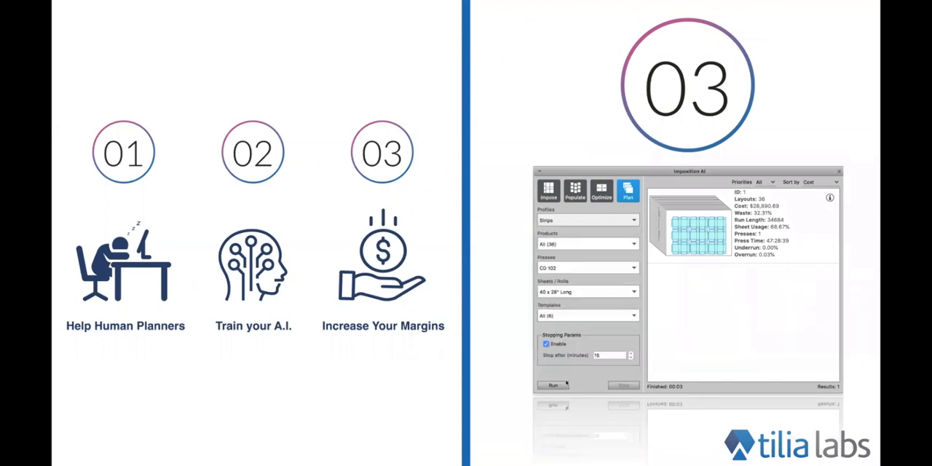
pyautogui.click(554, 384)
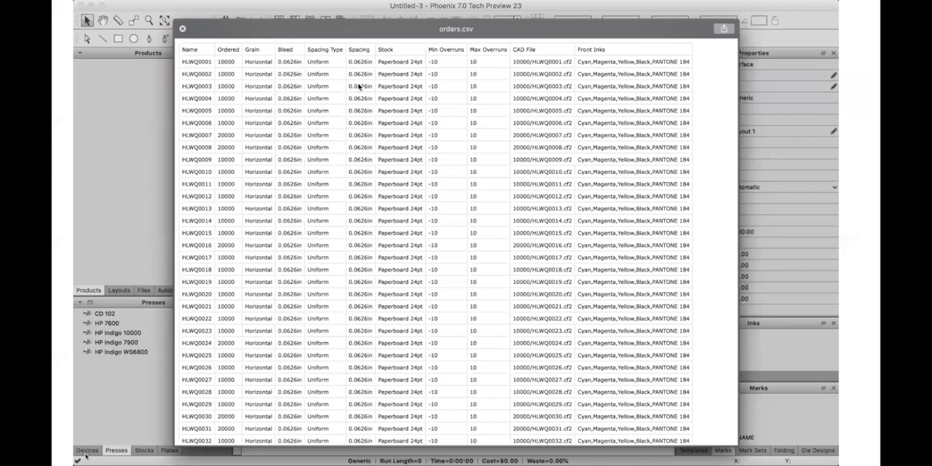
# - Scroll through the orders.csv carton order rows in the preview
pyautogui.scroll(-3)
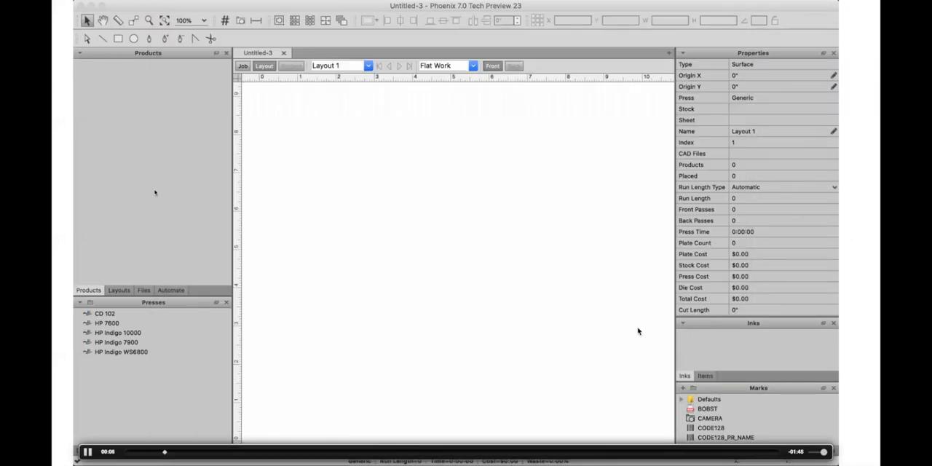
pyautogui.moveTo(185, 108)
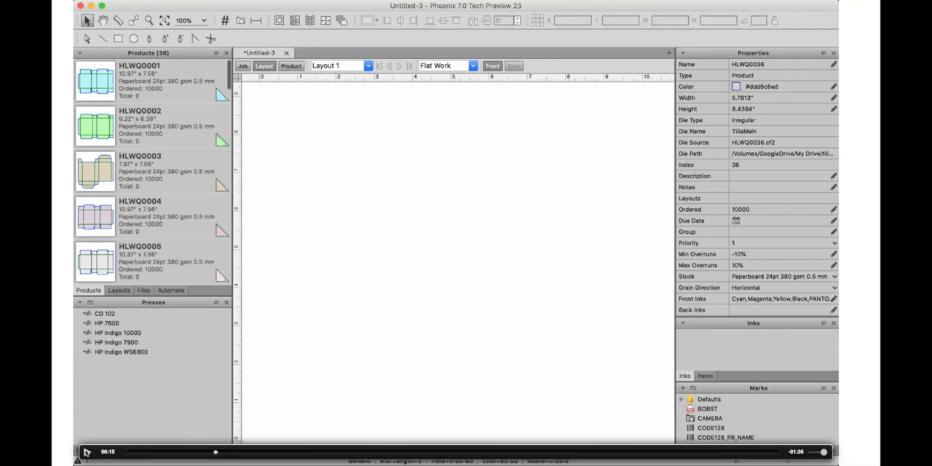
# - Bring up the Imposition AI planner for the 36 loaded carton products
pyautogui.click(352, 7)
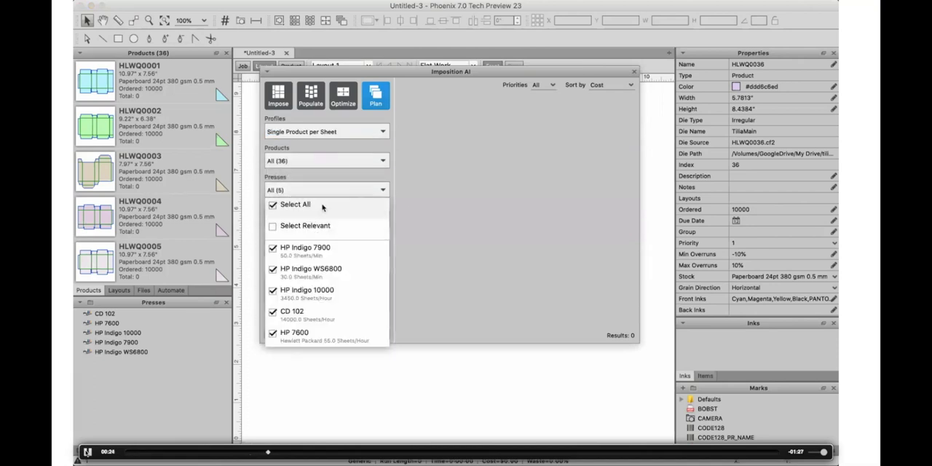
# - Limit planning to the CD 102 press and the 40 x 28" Long sheet
pyautogui.click(274, 312)
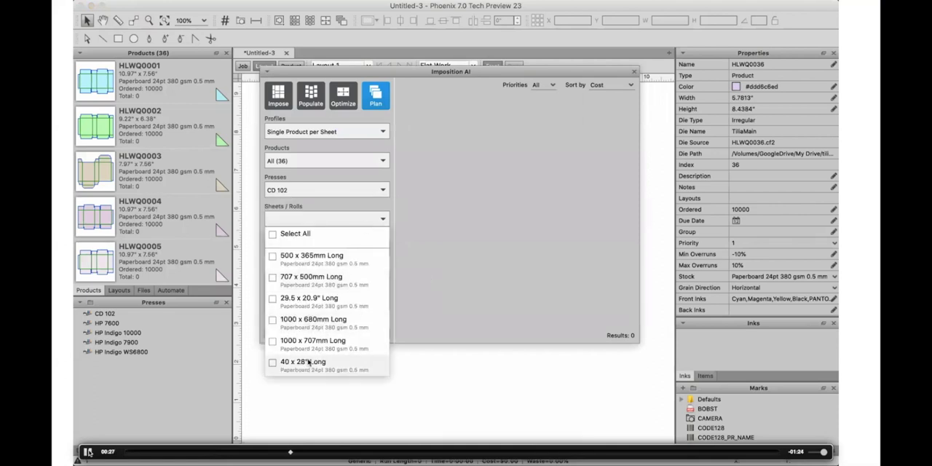
pyautogui.click(303, 361)
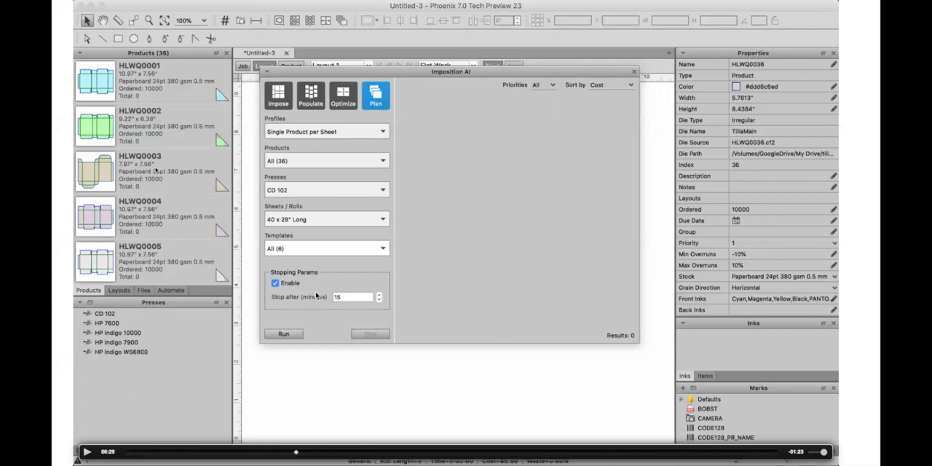
pyautogui.moveTo(192, 272)
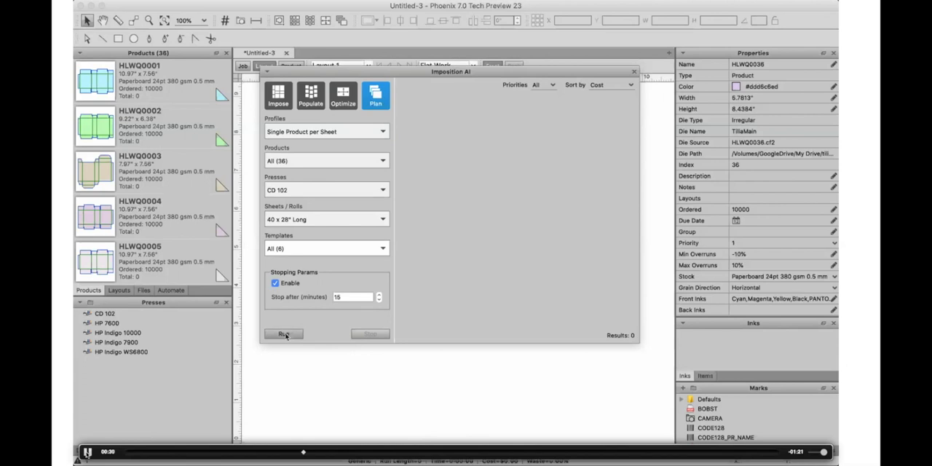
# - Run the AI plan, review the resulting plan's summary and Layout 17 details, then close them
pyautogui.click(283, 335)
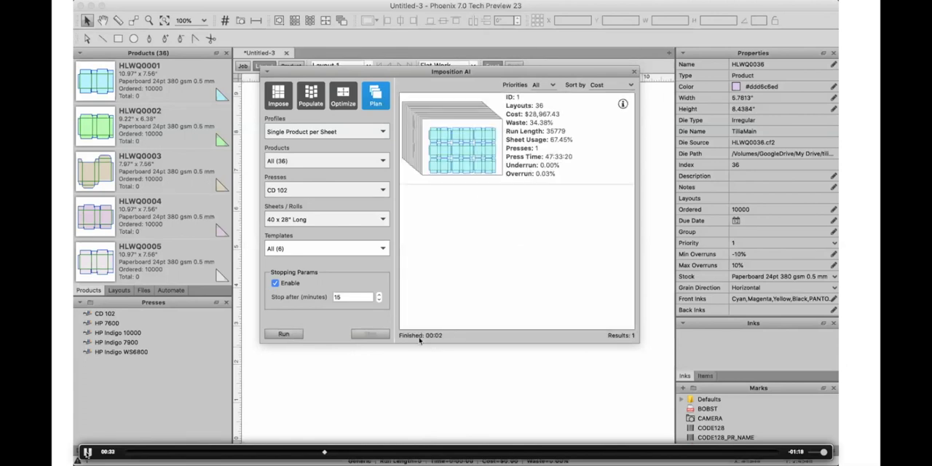
pyautogui.click(493, 138)
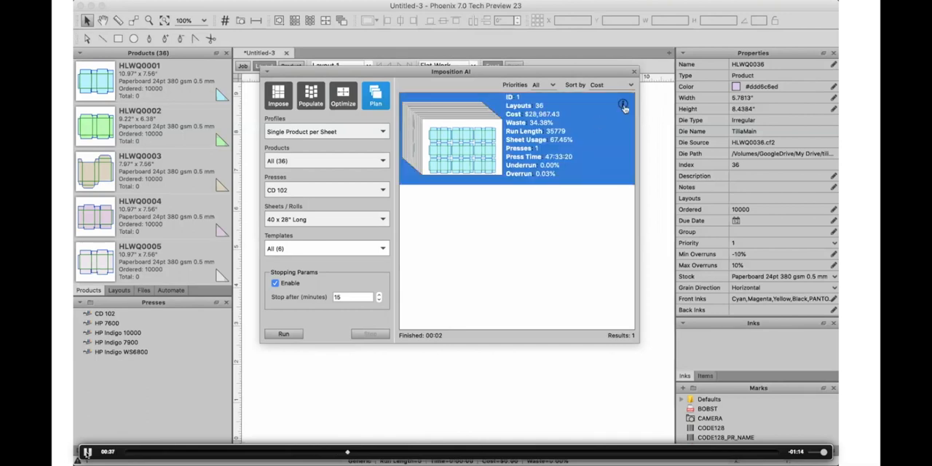
pyautogui.click(624, 105)
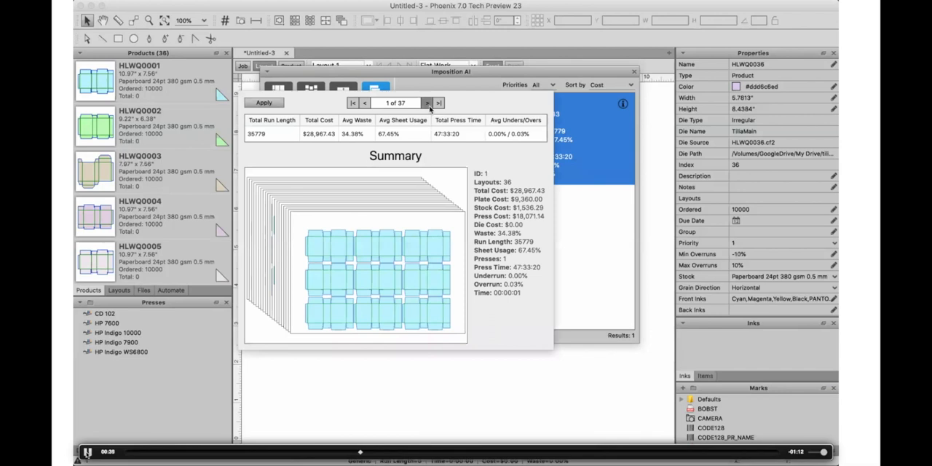
pyautogui.click(427, 102)
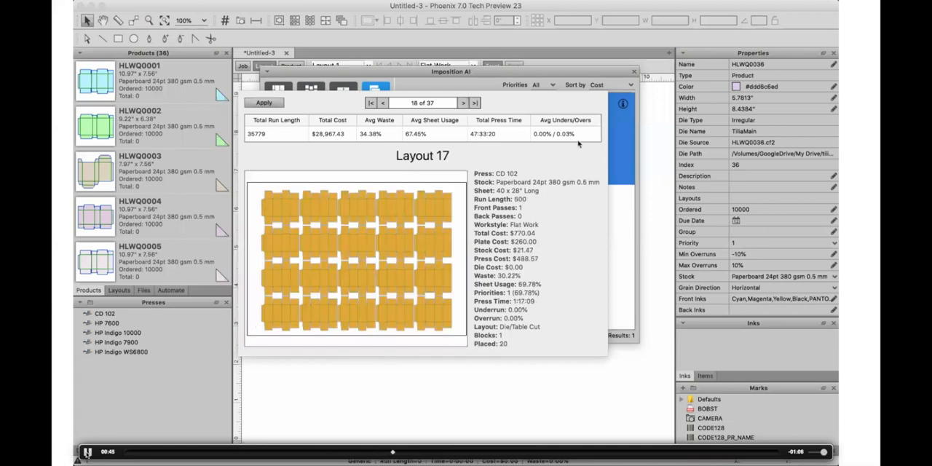
pyautogui.click(376, 96)
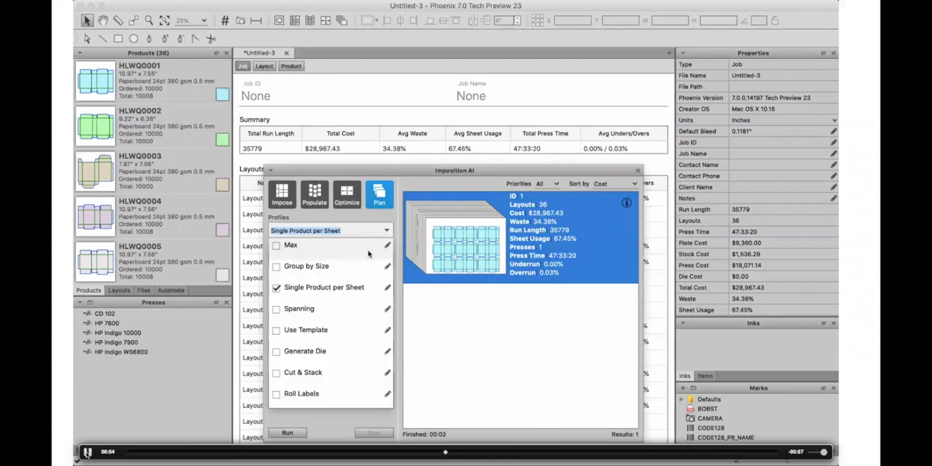
# - Switch the planning profile to Ganging, keeping CD 102 and 40 x 28" sheets
pyautogui.click(329, 230)
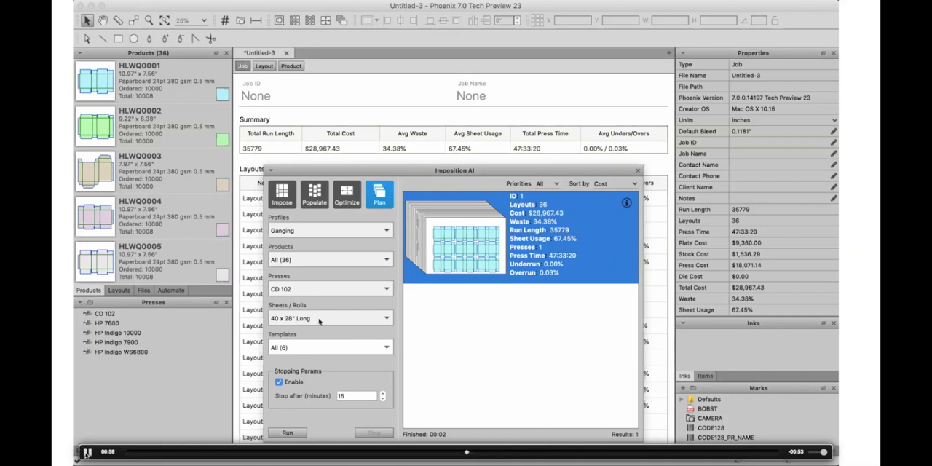
# - Widen the ganging plan to consider all six presses
pyautogui.click(329, 288)
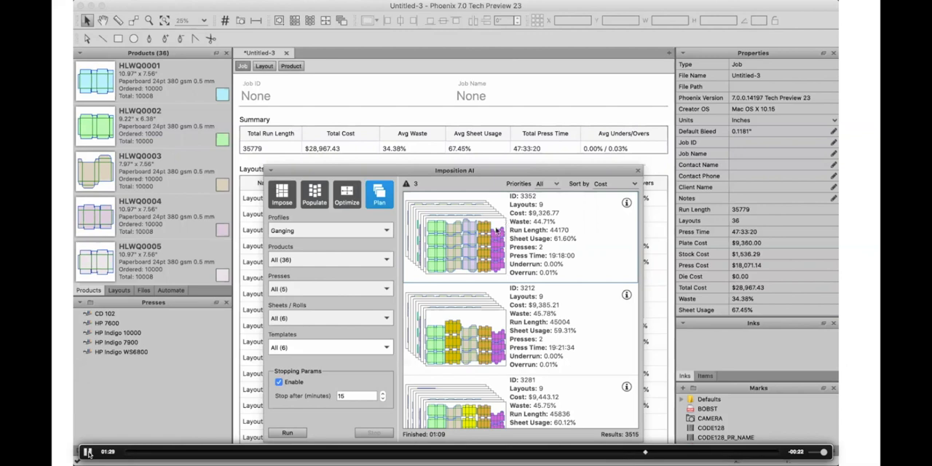
pyautogui.moveTo(552, 218)
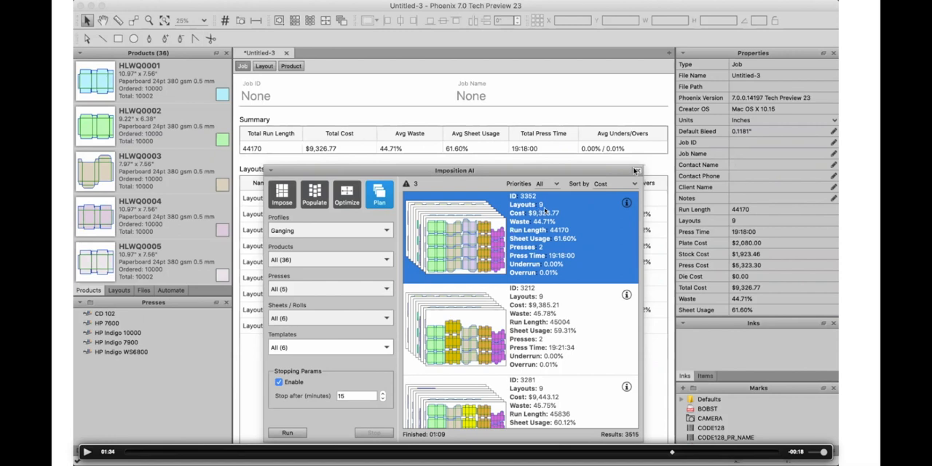
pyautogui.moveTo(470, 241)
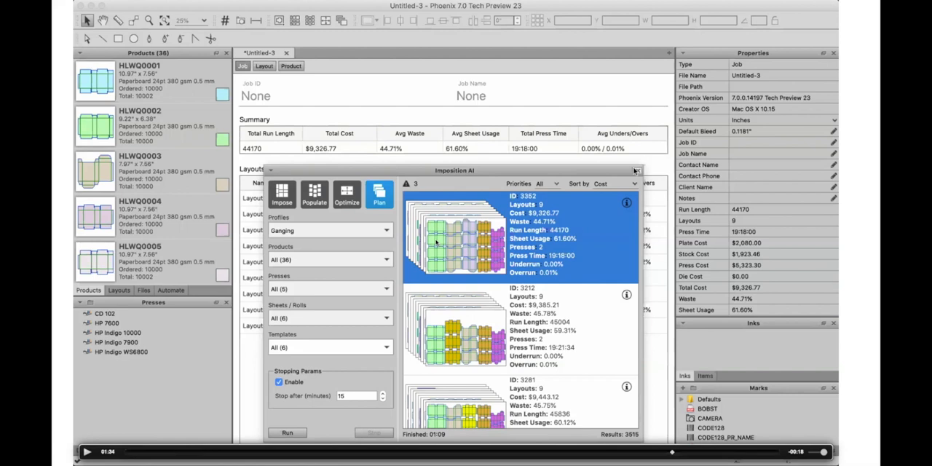
pyautogui.moveTo(472, 233)
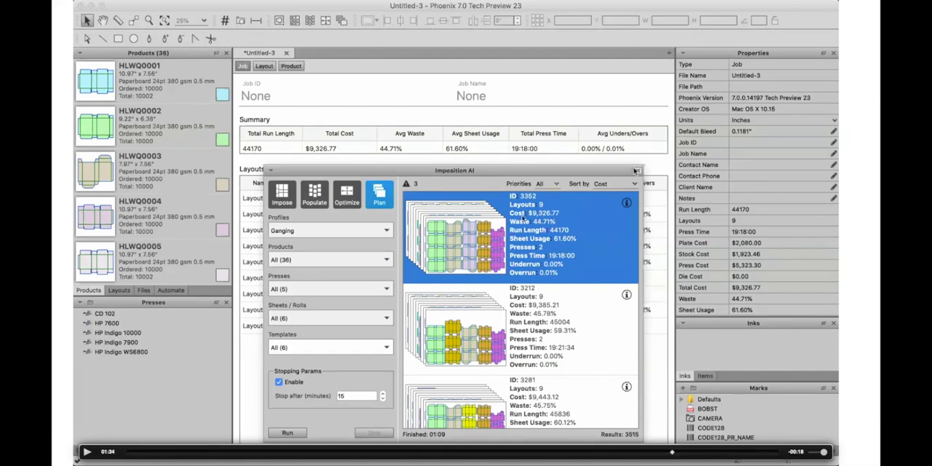
pyautogui.moveTo(113, 411)
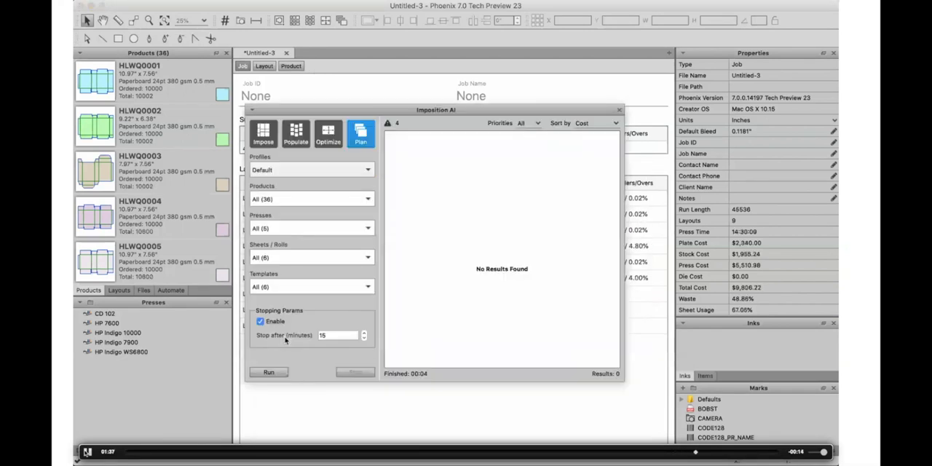
# - Generate plans with the Default profile and view one plan's summary of 6 layouts at $5,357.92
pyautogui.click(268, 373)
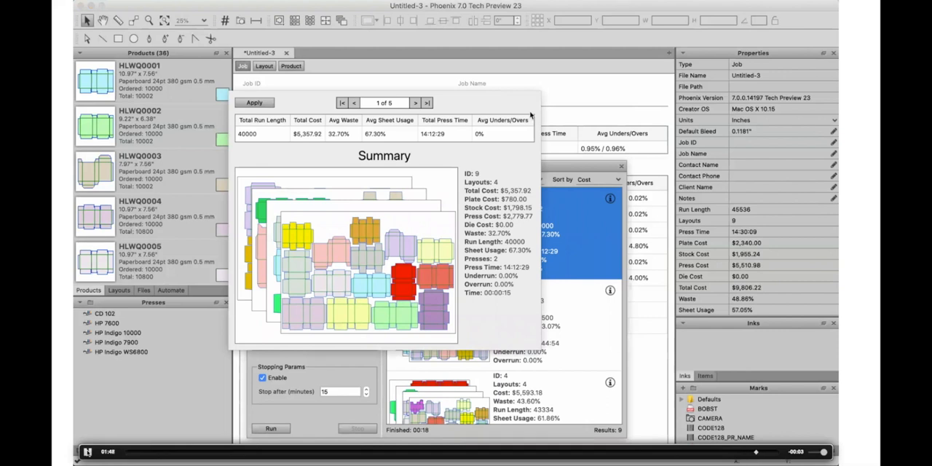
pyautogui.click(89, 451)
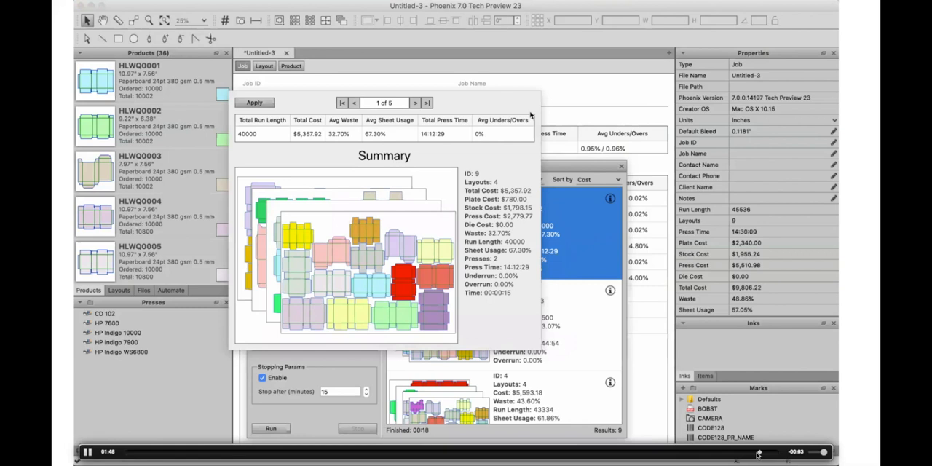
pyautogui.moveTo(736, 458)
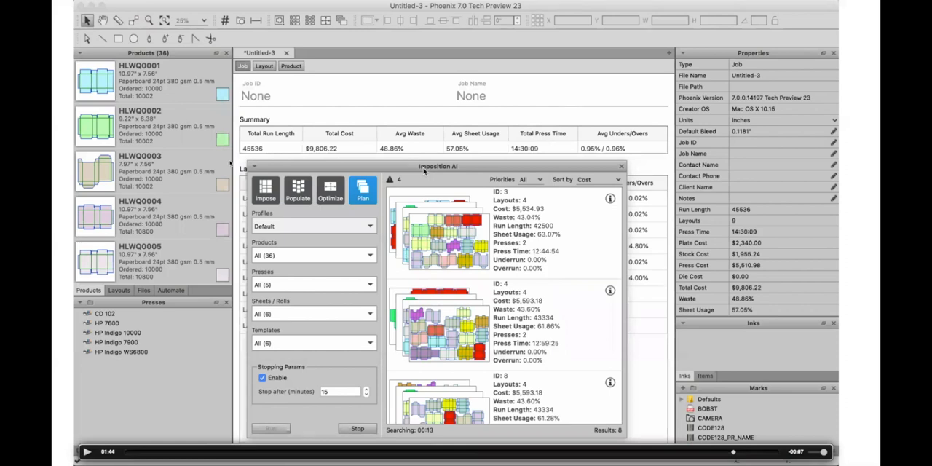
pyautogui.moveTo(265, 186)
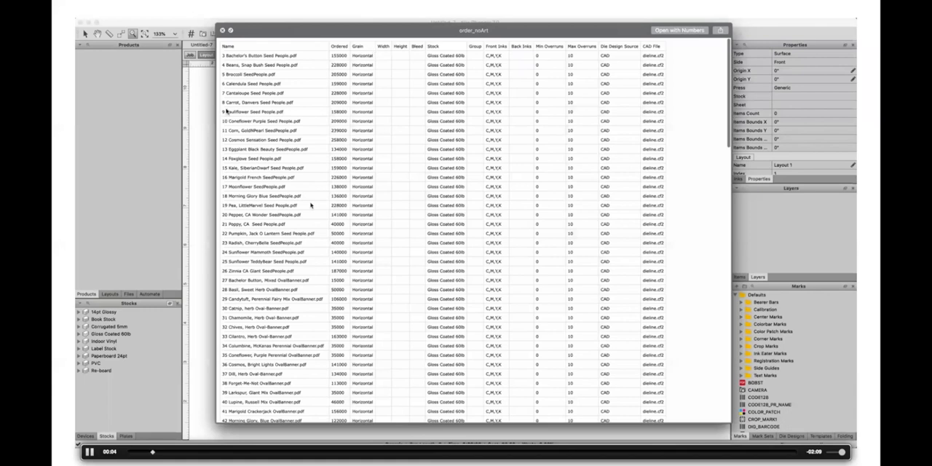
# - Scroll through the long seed-packet order CSV preview
pyautogui.scroll(-3)
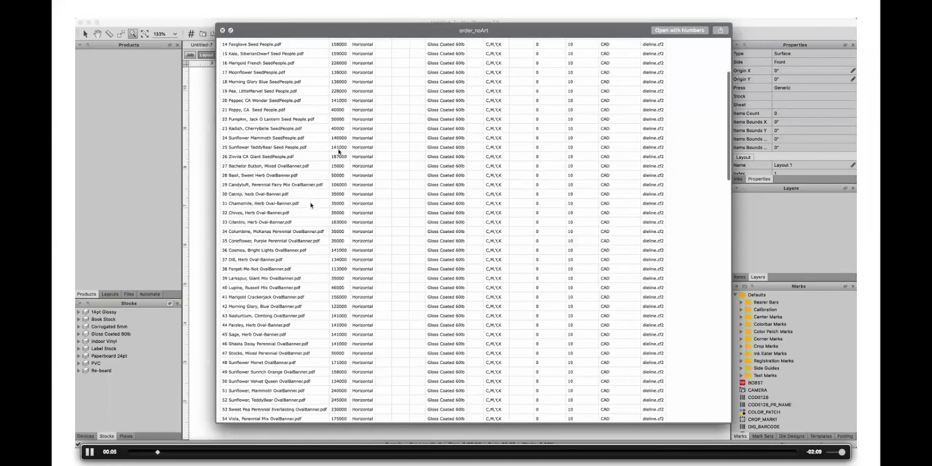
pyautogui.scroll(-3)
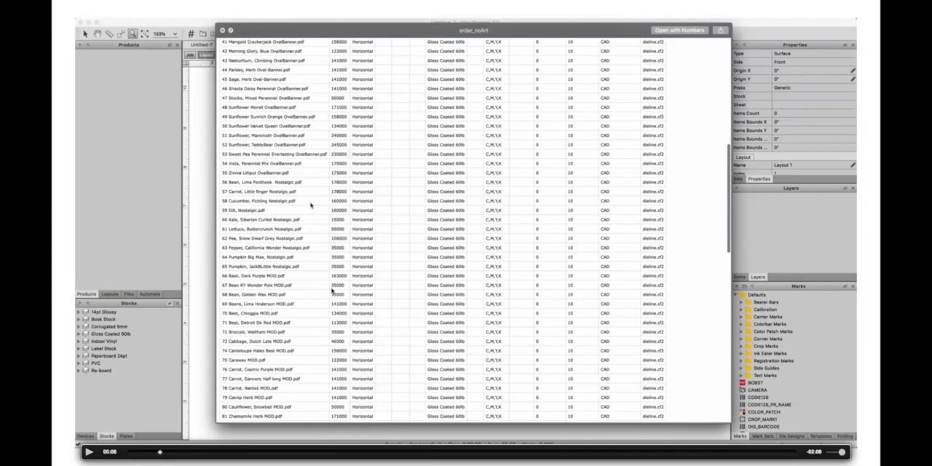
pyautogui.moveTo(344, 247)
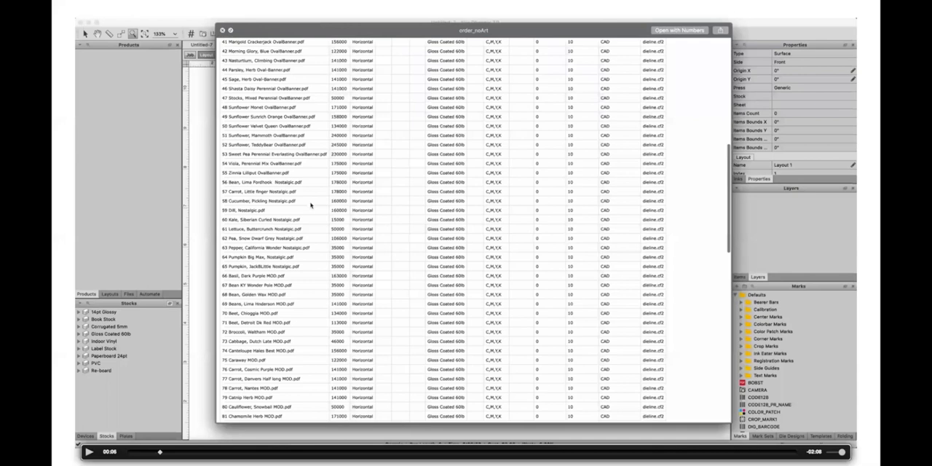
pyautogui.scroll(-3)
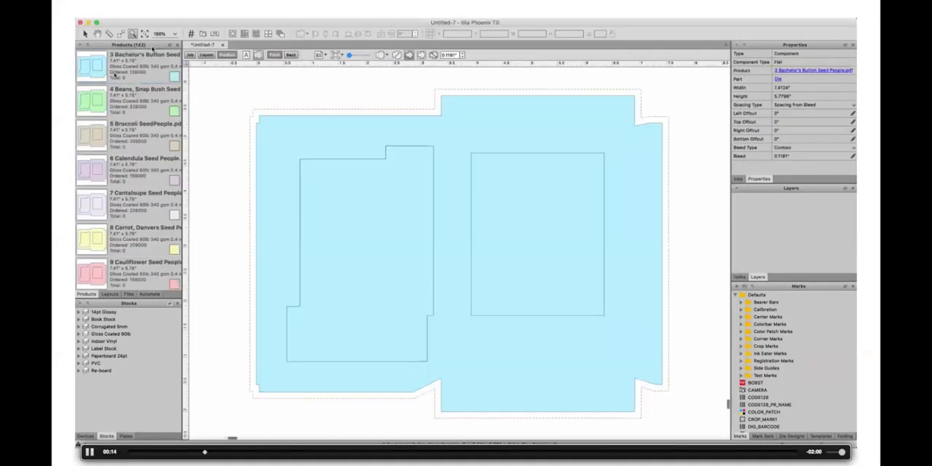
pyautogui.moveTo(113, 59)
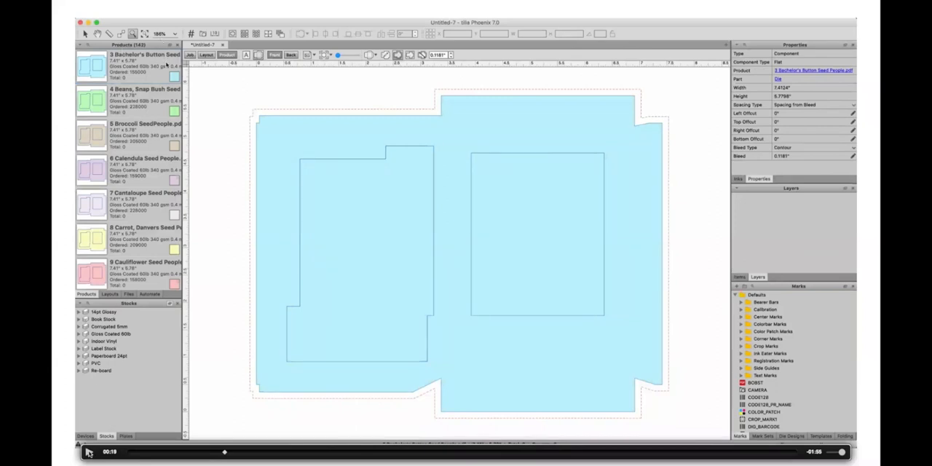
# - Scroll the Products panel through further seed packets such as Corn and Eggplant
pyautogui.scroll(-3)
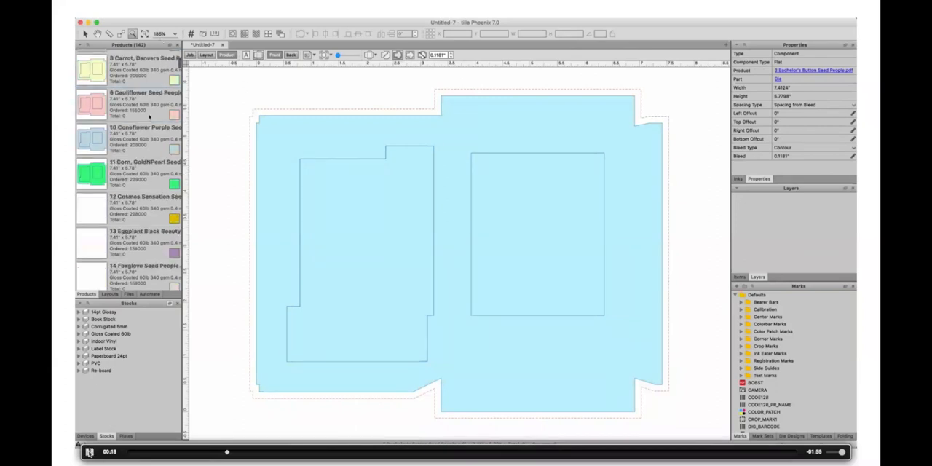
pyautogui.scroll(-3)
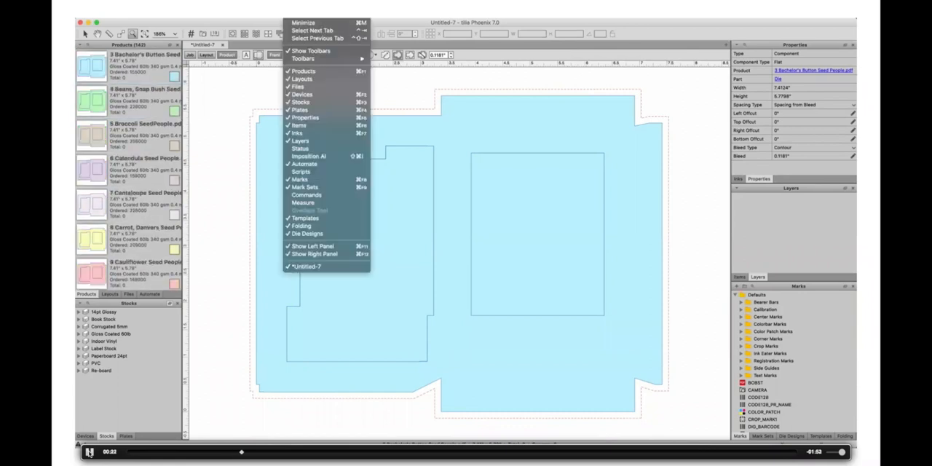
# - Run Imposition AI with the Single Product per Sheet profile on all seed-packet products
pyautogui.click(309, 154)
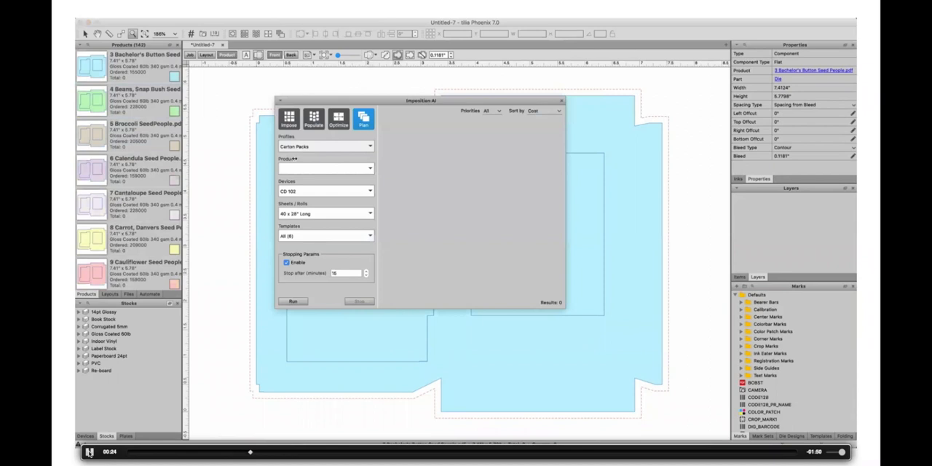
pyautogui.click(365, 145)
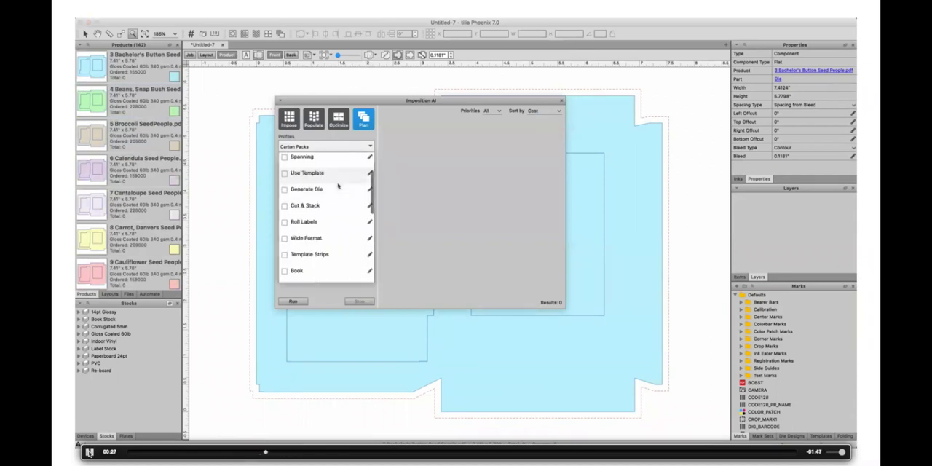
pyautogui.click(325, 145)
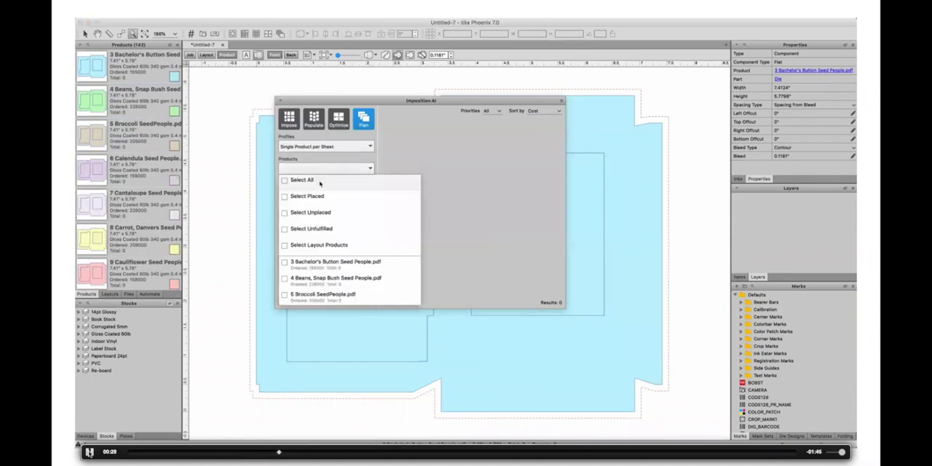
pyautogui.click(300, 180)
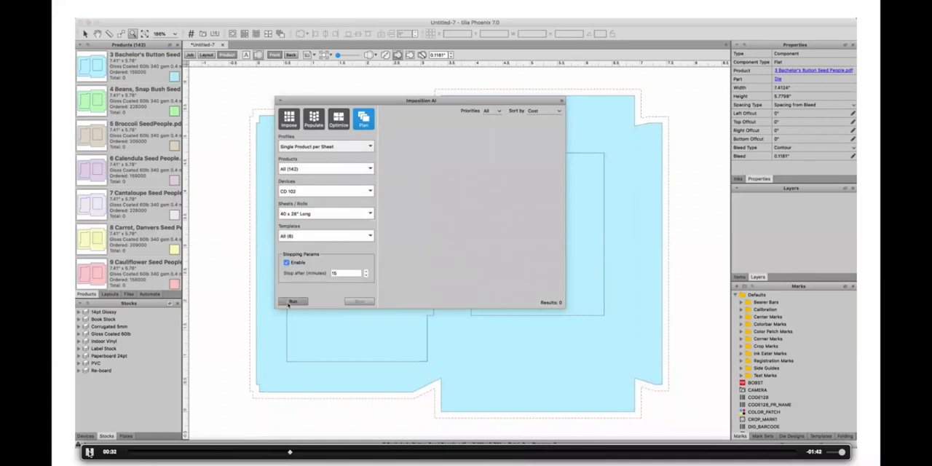
pyautogui.click(291, 301)
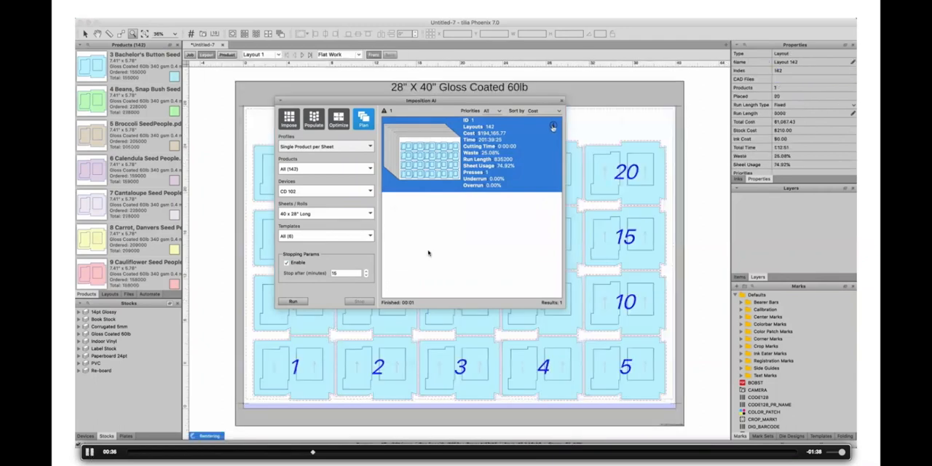
pyautogui.moveTo(449, 262)
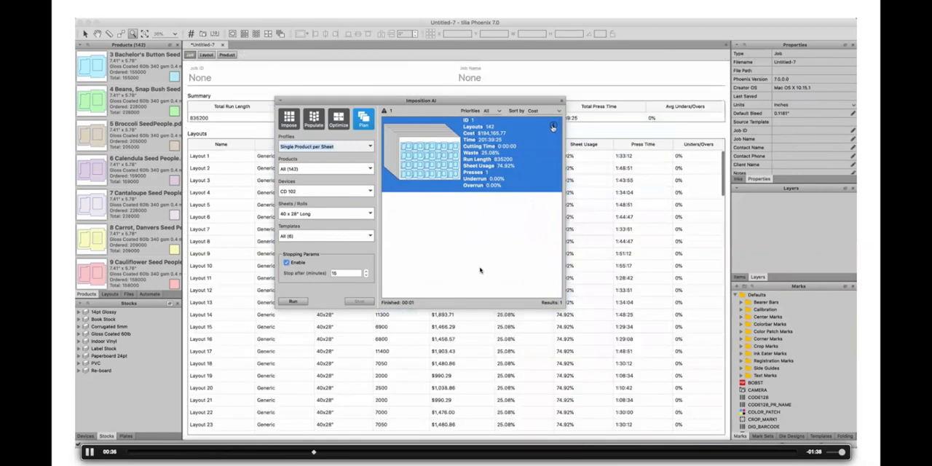
pyautogui.moveTo(463, 282)
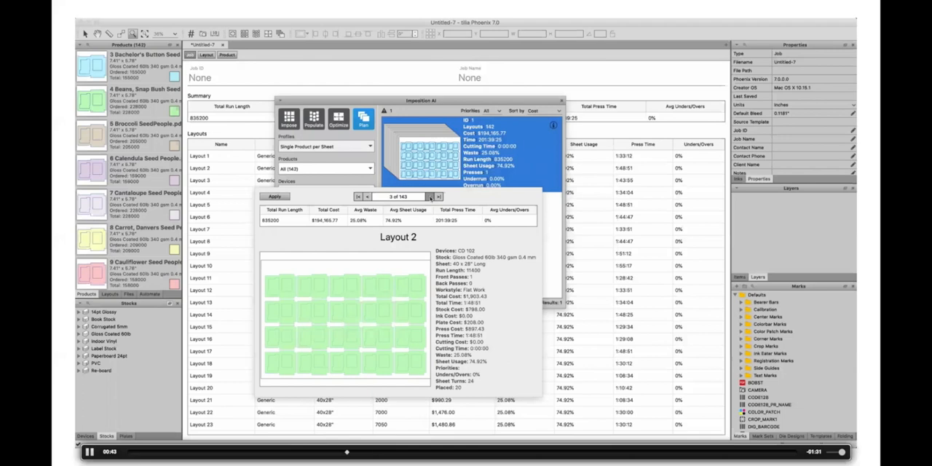
# - Return to the Imposition AI search settings for the Carton Packs plan
pyautogui.click(439, 198)
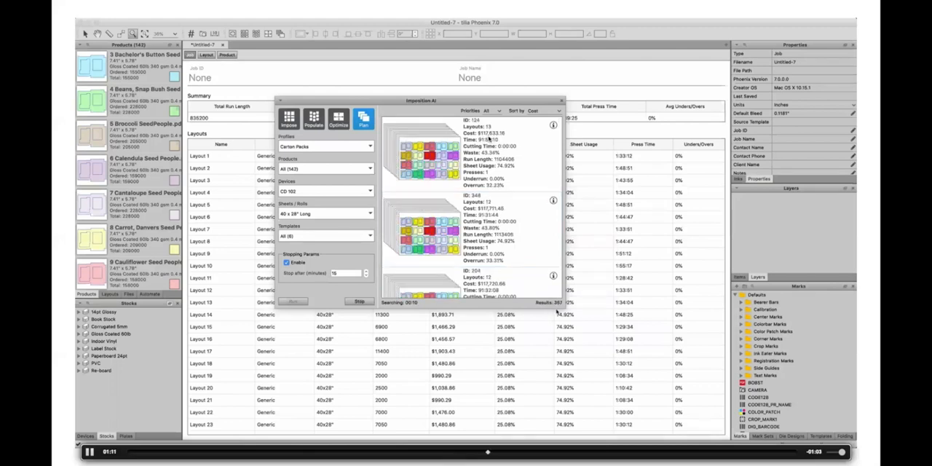
pyautogui.moveTo(527, 329)
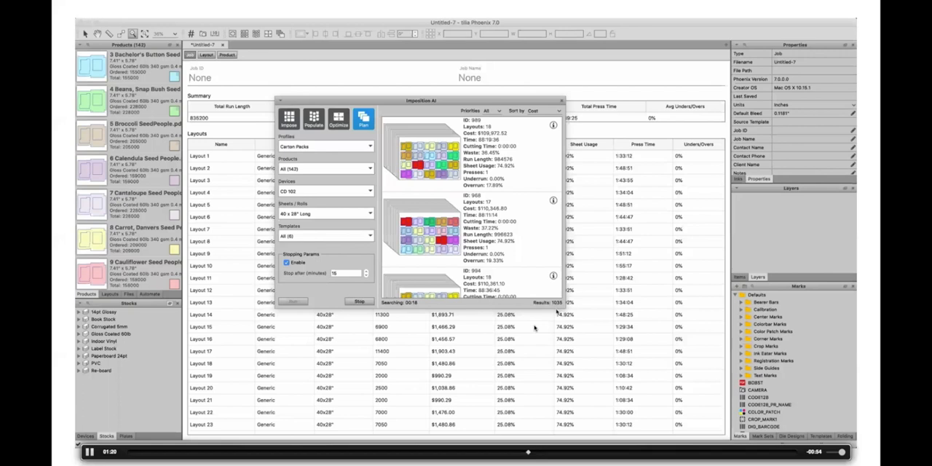
pyautogui.moveTo(617, 449)
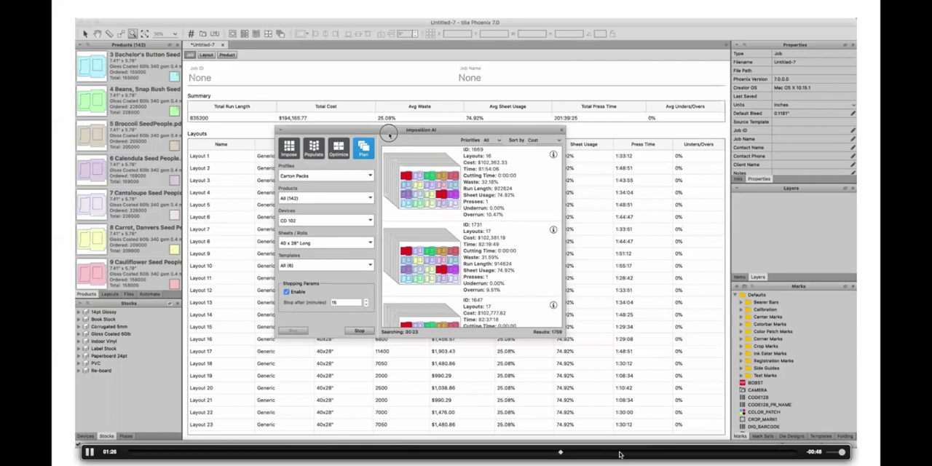
pyautogui.moveTo(639, 455)
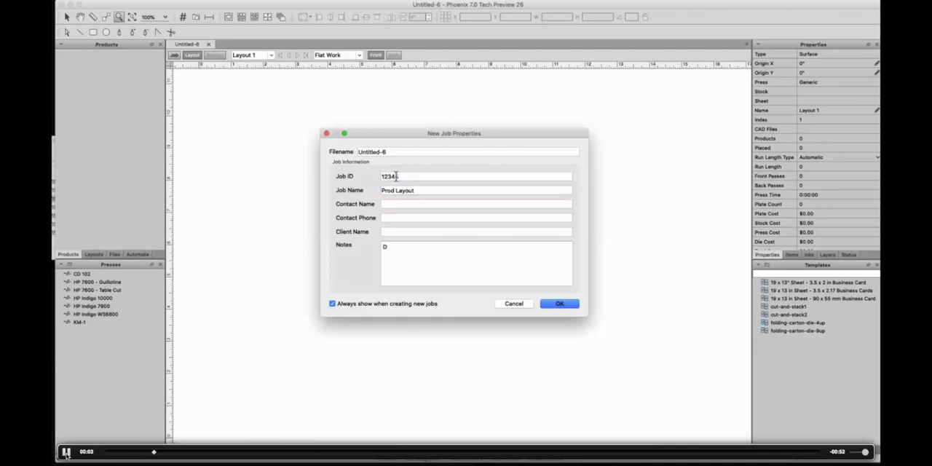
# - Confirm the Prod Layout job, product 15793-7942 with 10000 ordered on paperboard, and pick a press
pyautogui.click(560, 303)
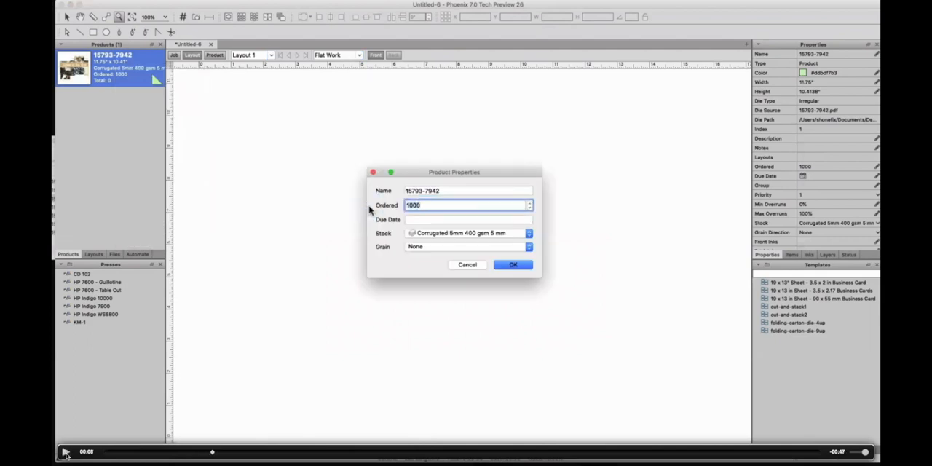
pyautogui.click(527, 246)
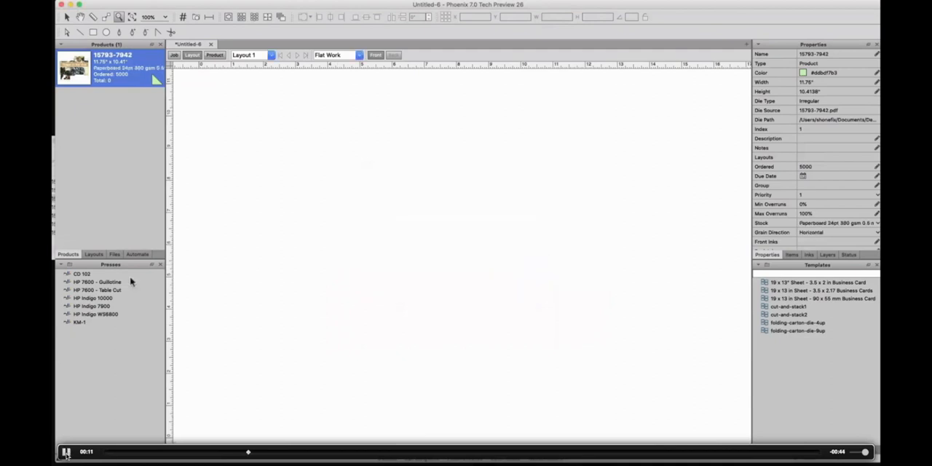
pyautogui.click(95, 297)
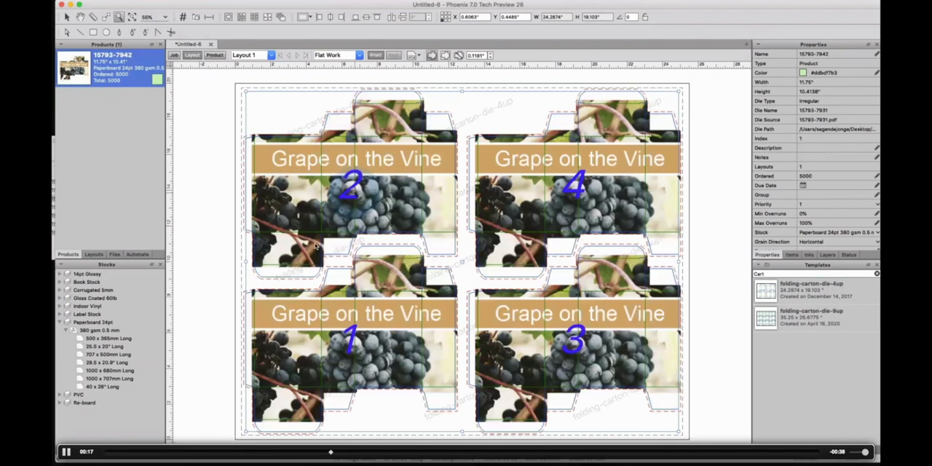
pyautogui.moveTo(269, 239)
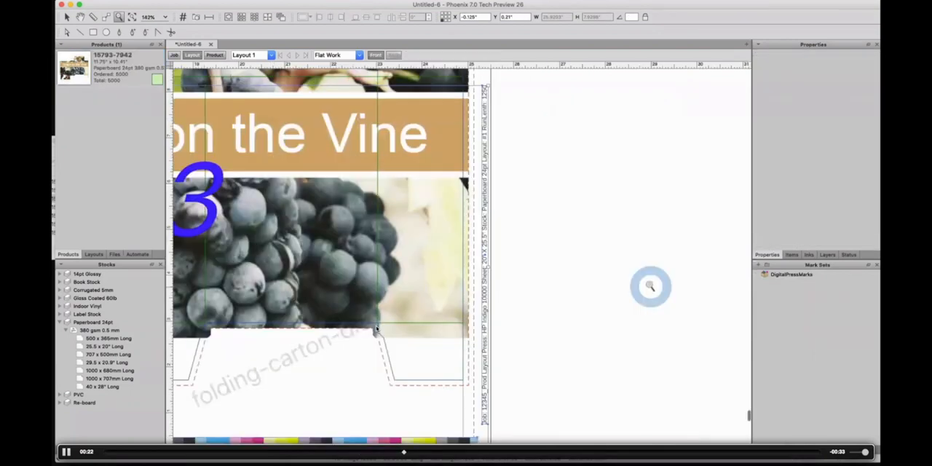
pyautogui.moveTo(501, 294)
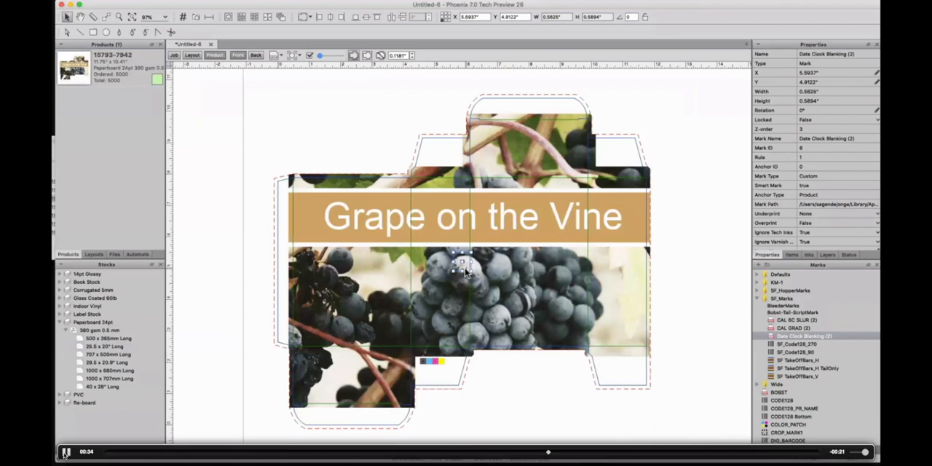
# - Drag a mark from the Marks library onto the Grape on the Vine carton
pyautogui.moveTo(463, 265); pyautogui.dragTo(624, 367)
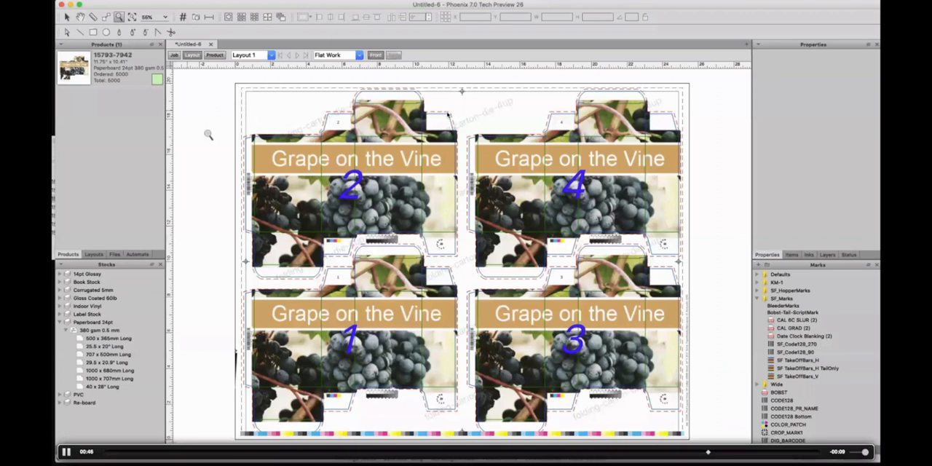
pyautogui.moveTo(172, 129)
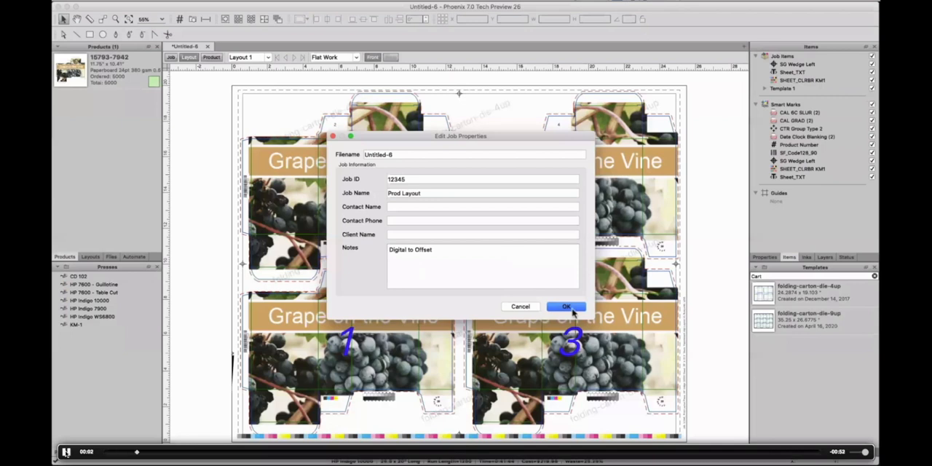
# - Confirm the job properties with the Digital to Offset note
pyautogui.click(566, 306)
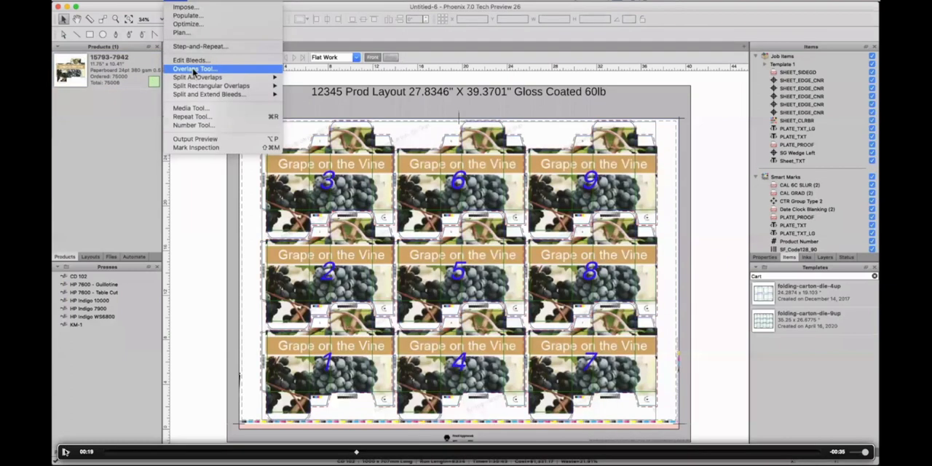
# - Split the overlap between neighbouring cartons and confirm the job notes
pyautogui.click(200, 67)
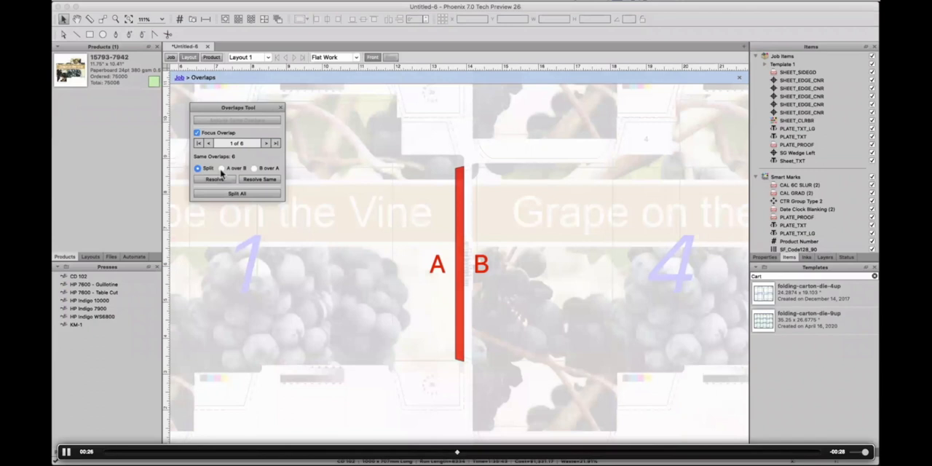
pyautogui.click(279, 108)
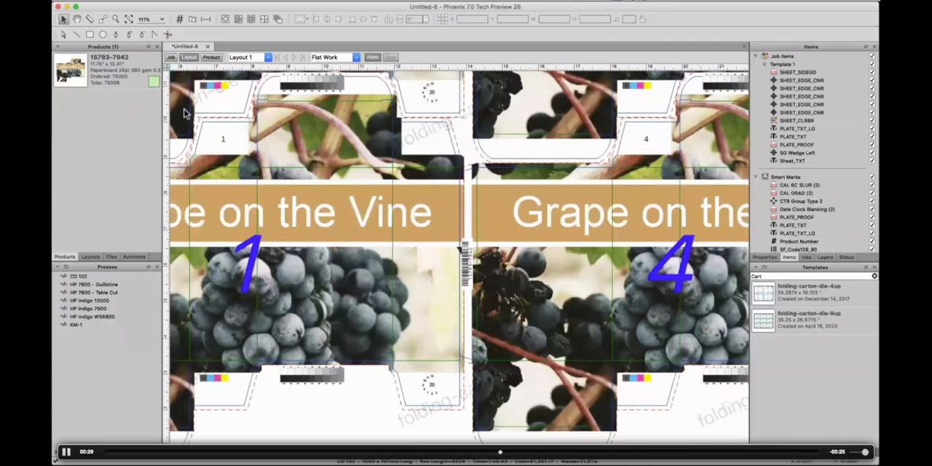
pyautogui.moveTo(269, 454)
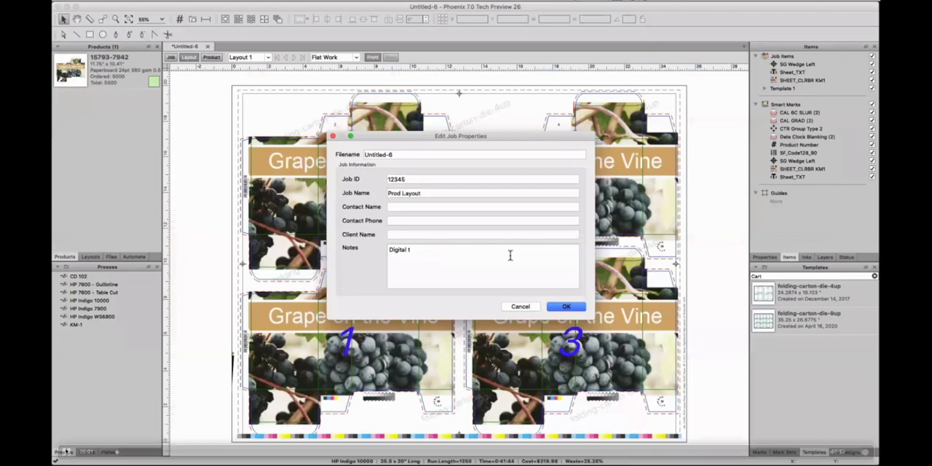
pyautogui.click(565, 306)
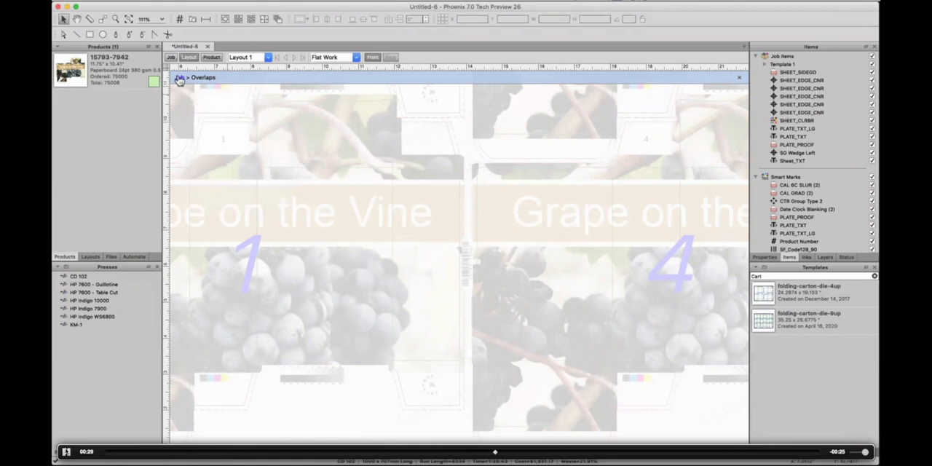
pyautogui.click(741, 77)
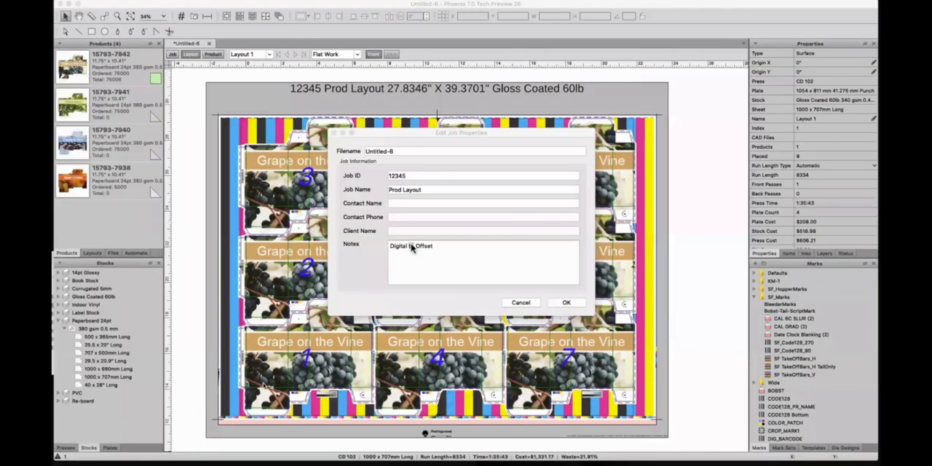
pyautogui.moveTo(359, 376)
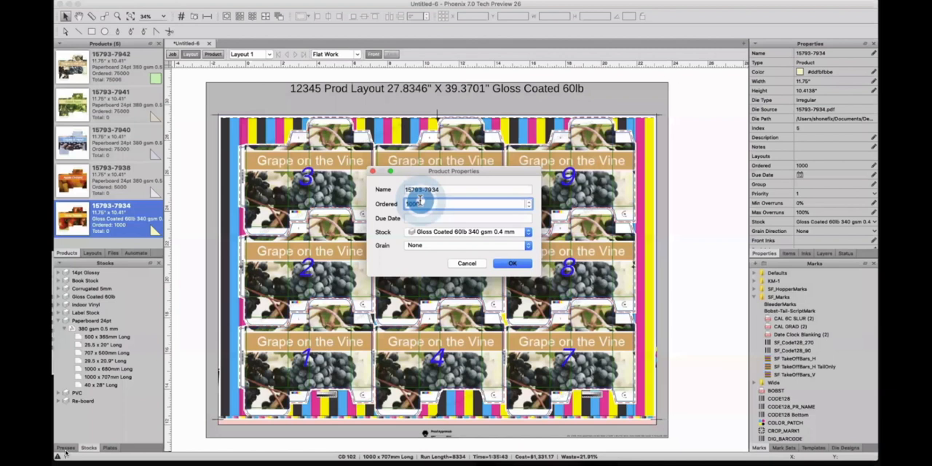
# - Select a different carton product and view the layouts built for the products
pyautogui.click(513, 262)
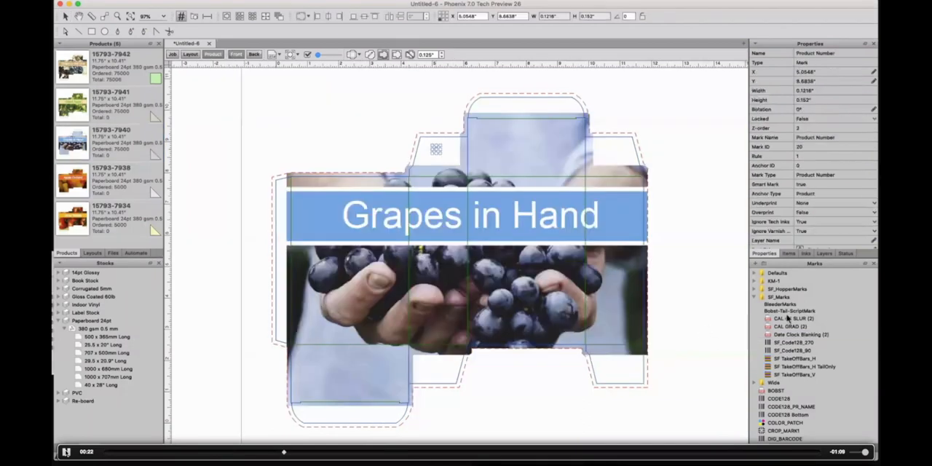
pyautogui.click(793, 350)
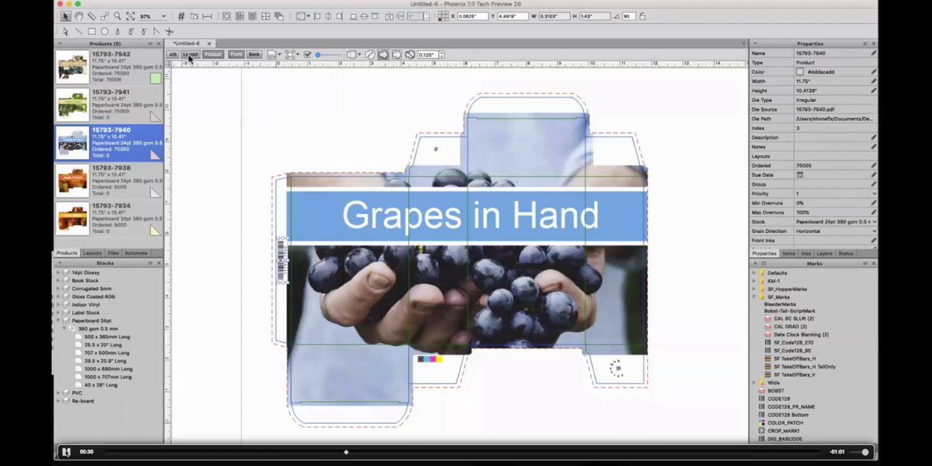
pyautogui.click(190, 54)
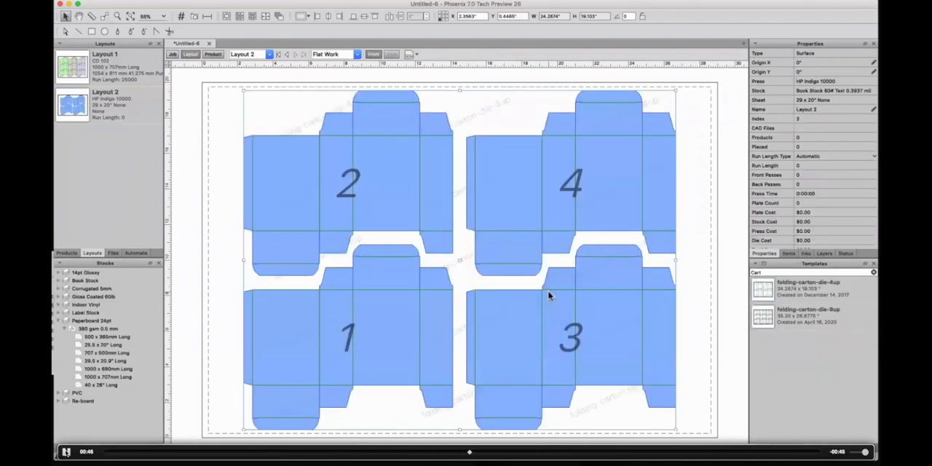
pyautogui.click(102, 345)
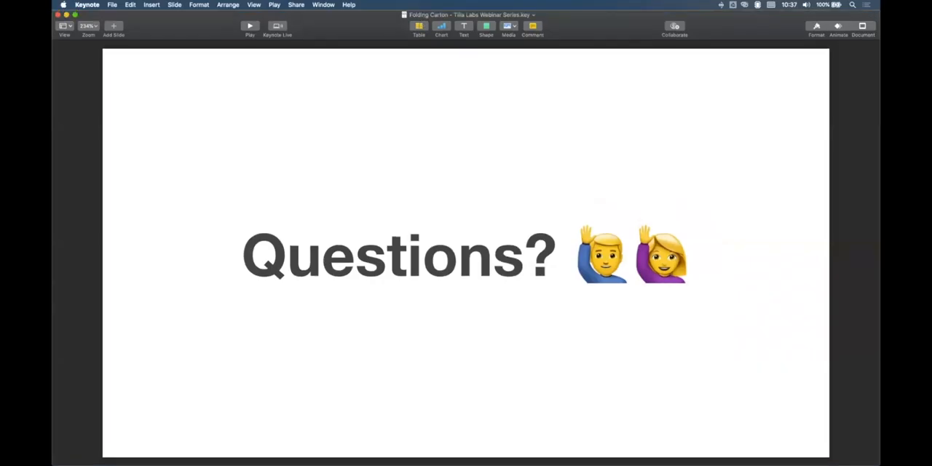
pyautogui.moveTo(137, 201)
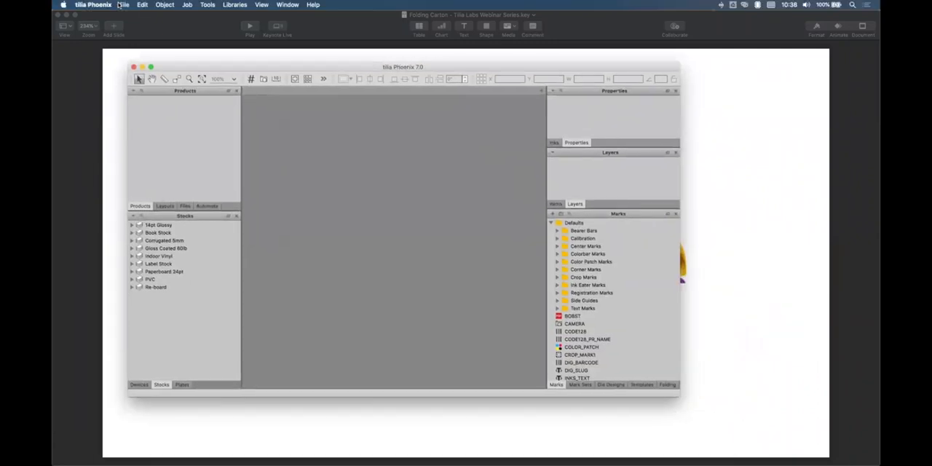
# - Show the File menu's Export for Printing and Export for Cutting commands
pyautogui.click(123, 5)
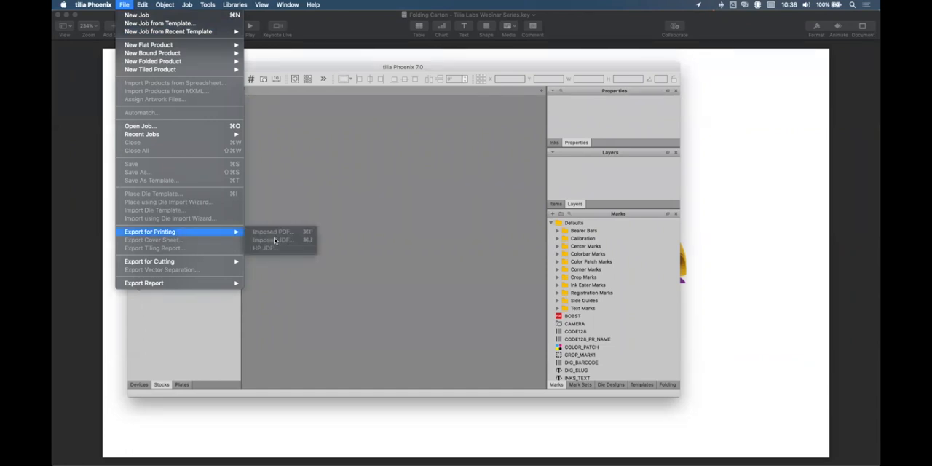
pyautogui.moveTo(277, 248)
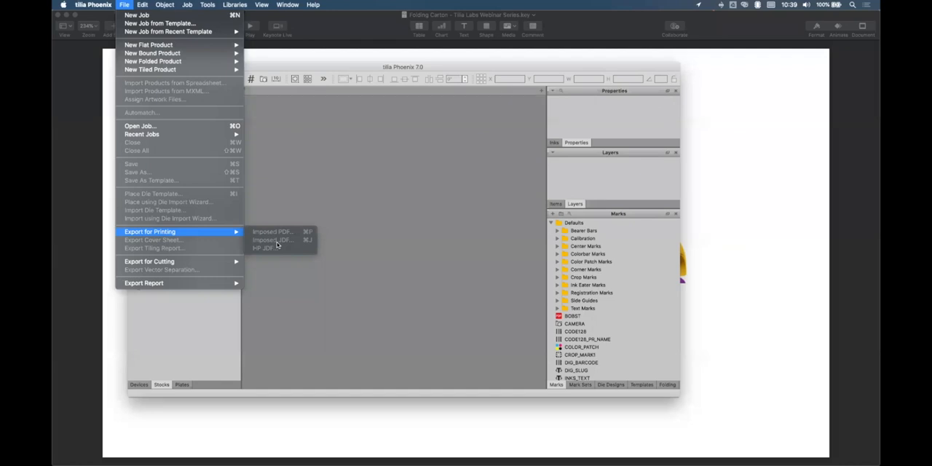
pyautogui.moveTo(149, 261)
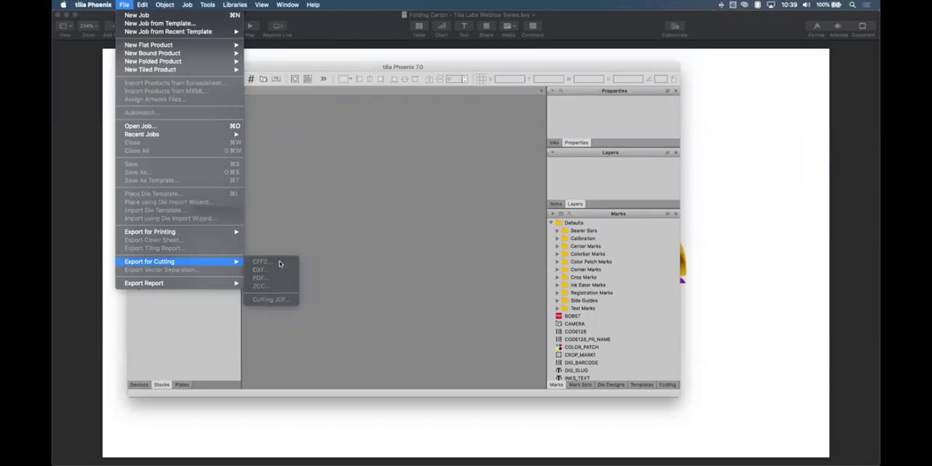
pyautogui.moveTo(221, 239)
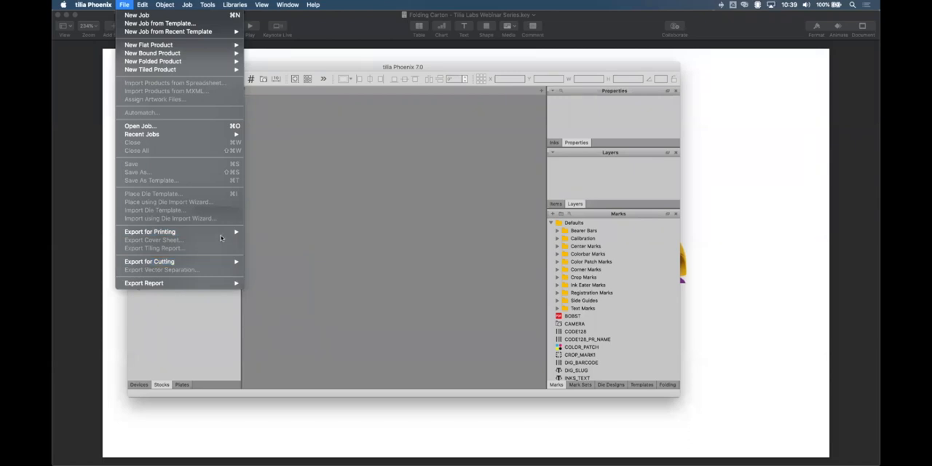
pyautogui.moveTo(282, 204)
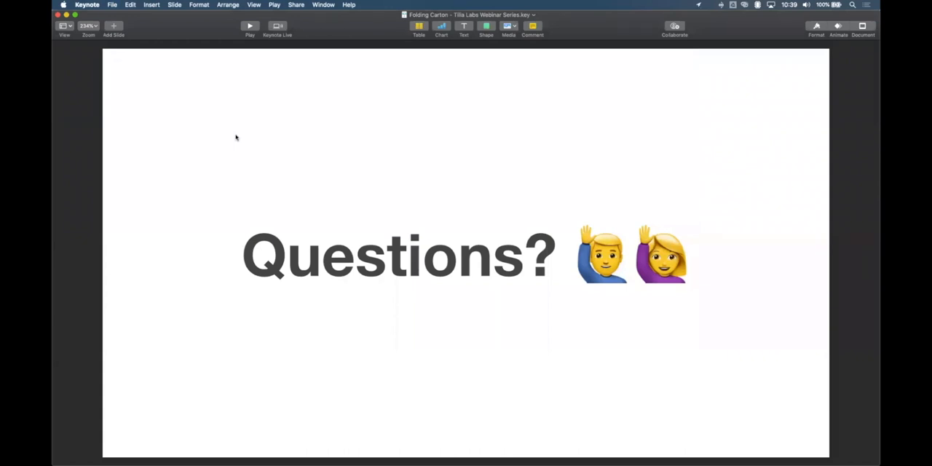
pyautogui.moveTo(72, 196)
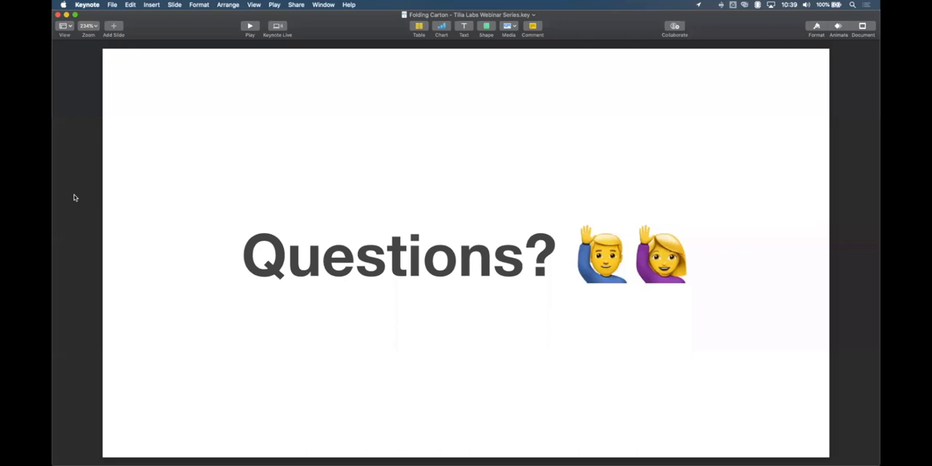
pyautogui.moveTo(54, 166)
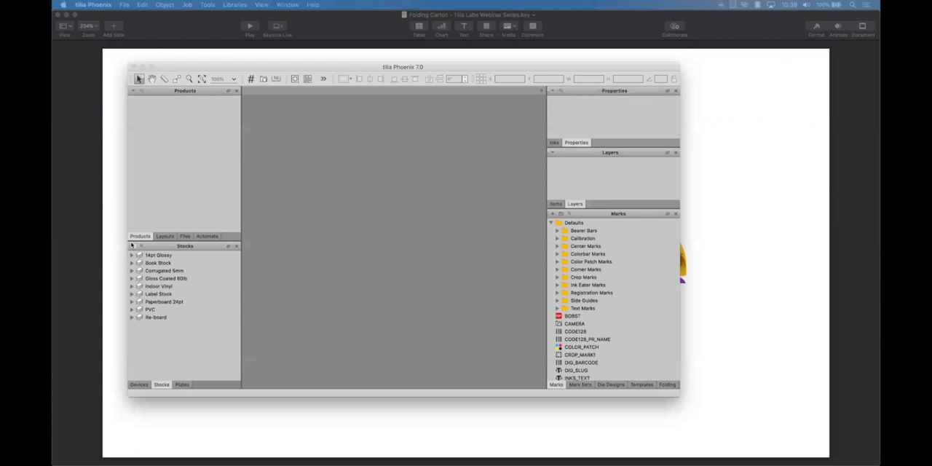
# - Switch the library to Devices and look at the options for adding a new device
pyautogui.click(133, 246)
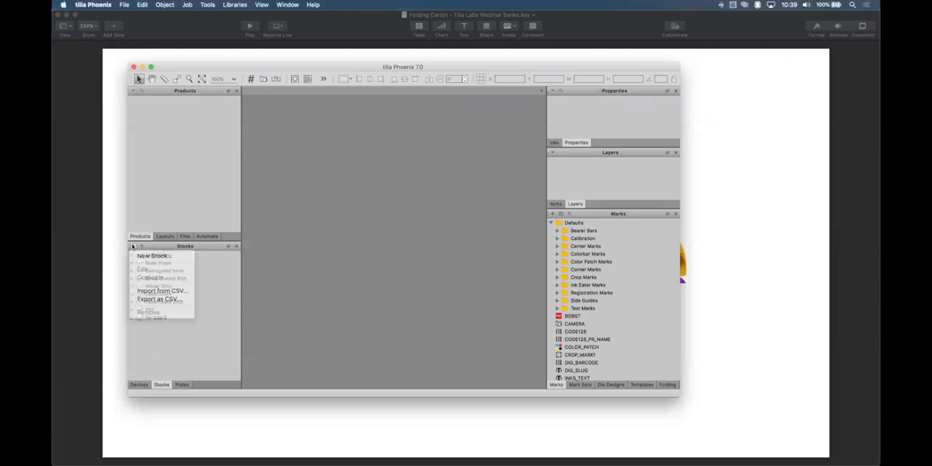
pyautogui.click(140, 384)
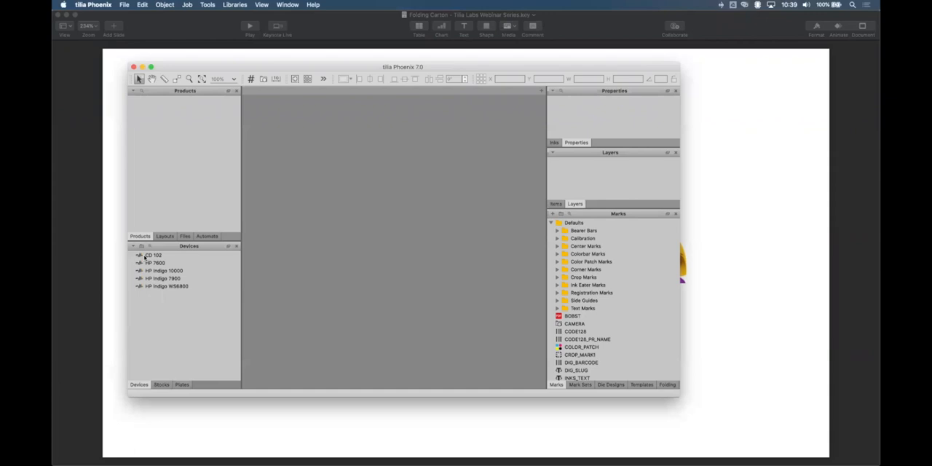
pyautogui.click(153, 255)
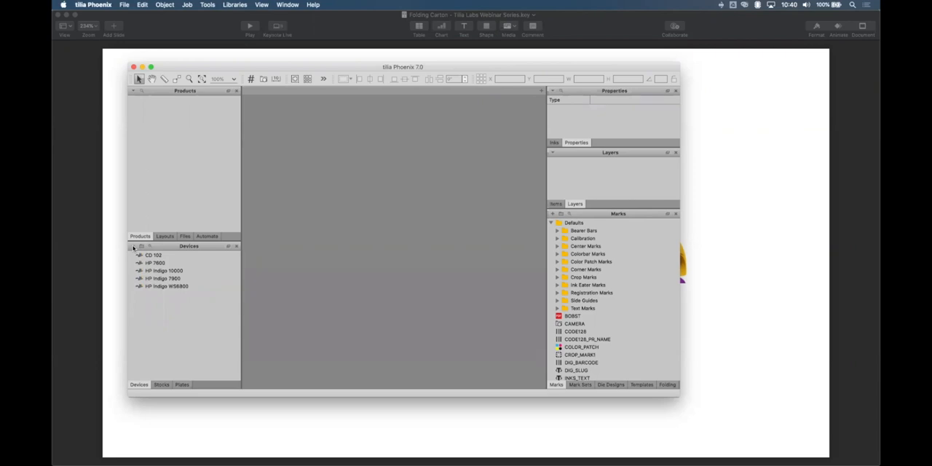
pyautogui.click(134, 246)
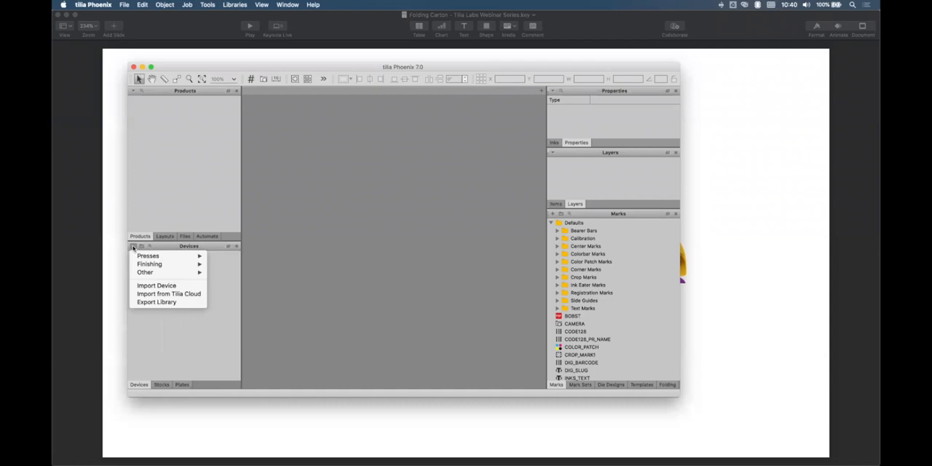
pyautogui.moveTo(137, 257)
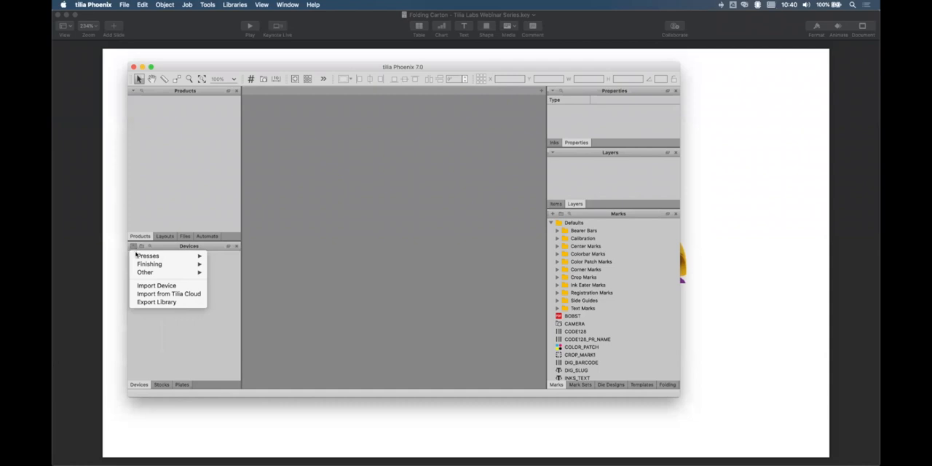
pyautogui.moveTo(147, 257)
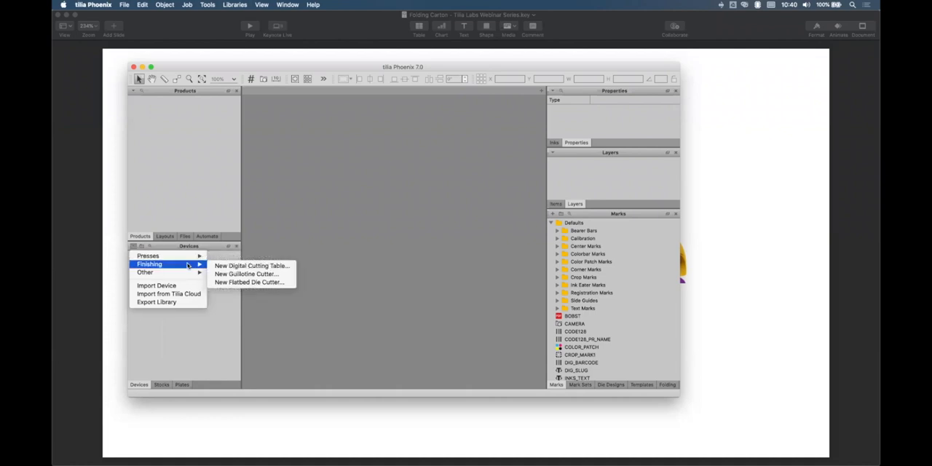
pyautogui.moveTo(183, 261)
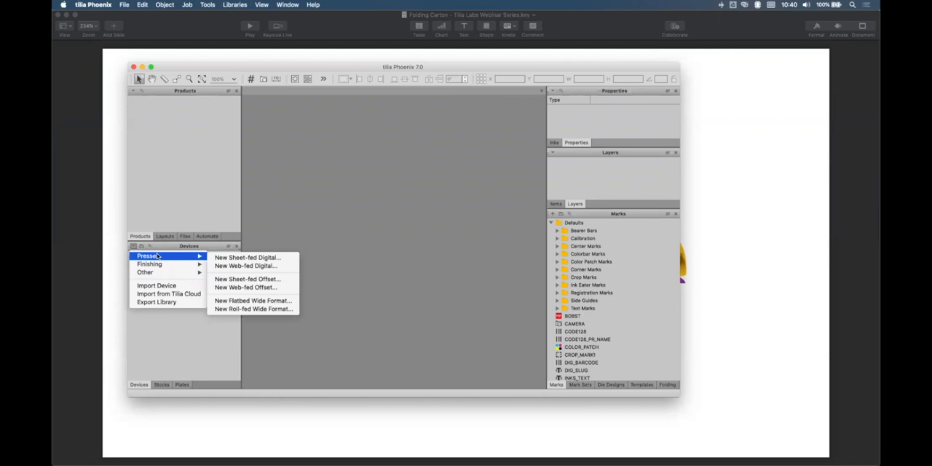
pyautogui.moveTo(149, 264)
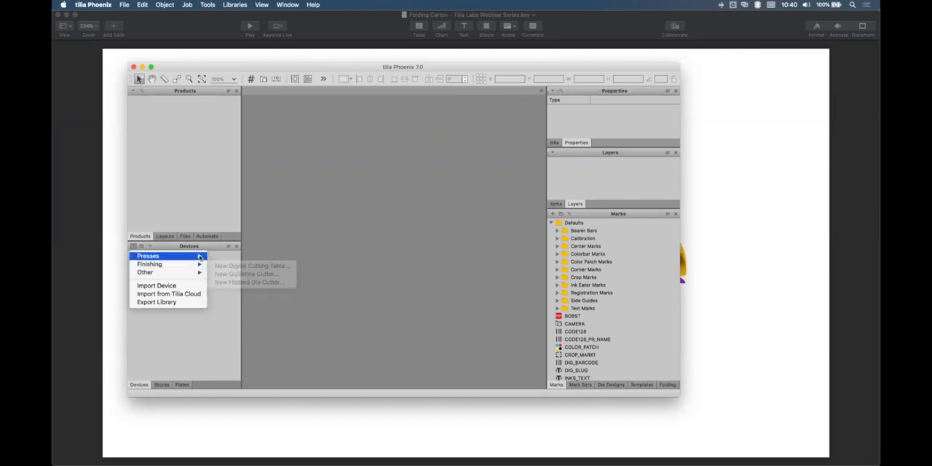
pyautogui.moveTo(148, 256)
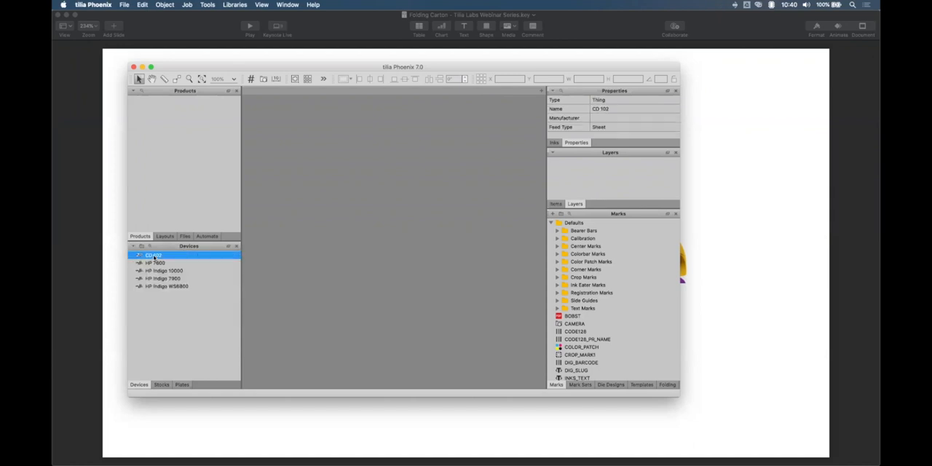
# - Review the CD 102 press's general details and size/caliper capabilities, then cancel without changes
pyautogui.doubleClick(153, 254)
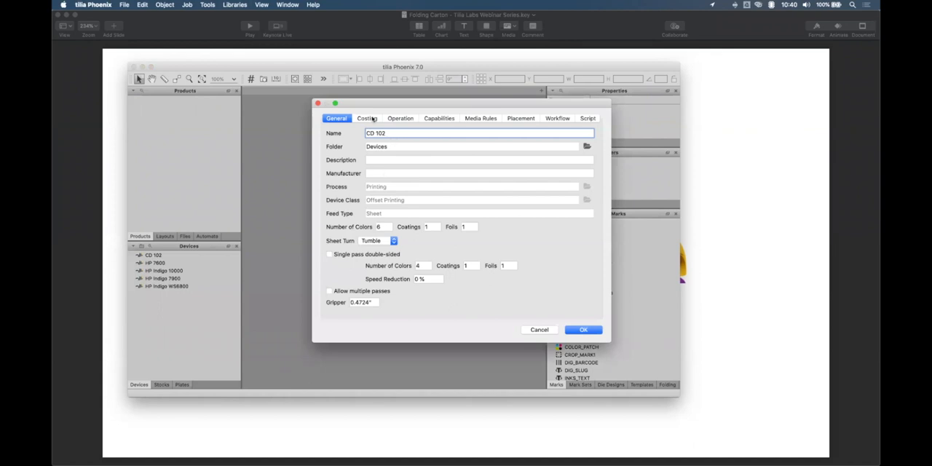
pyautogui.click(438, 118)
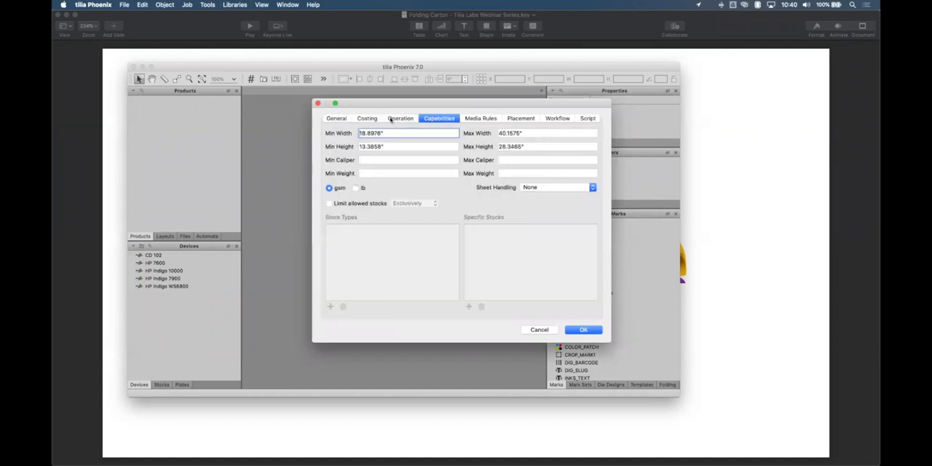
pyautogui.click(583, 329)
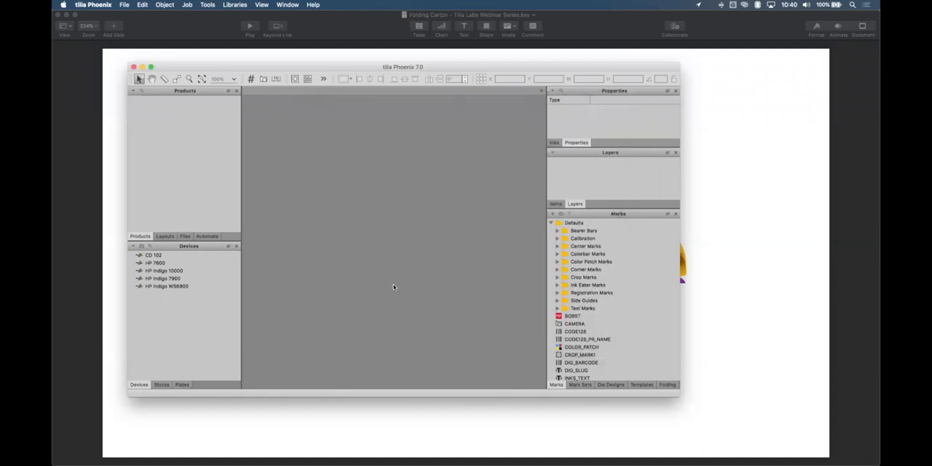
pyautogui.moveTo(155, 373)
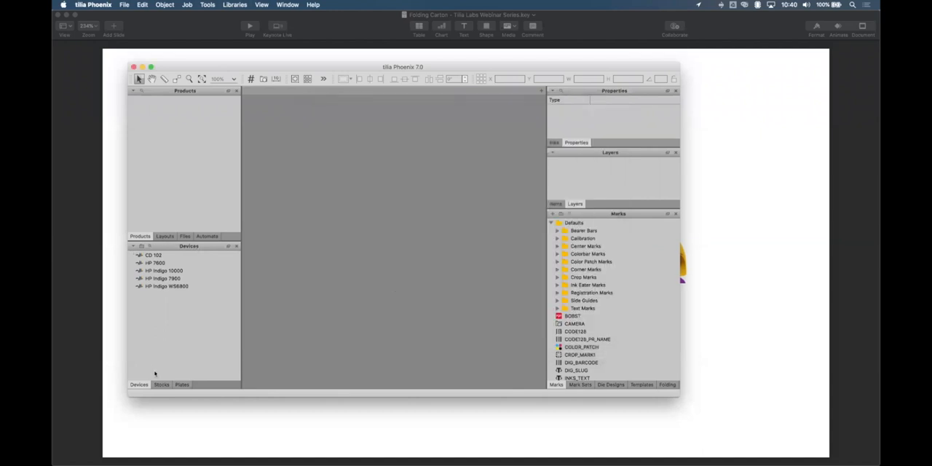
# - Browse the Stocks library categories, then switch back to the Devices library
pyautogui.click(159, 384)
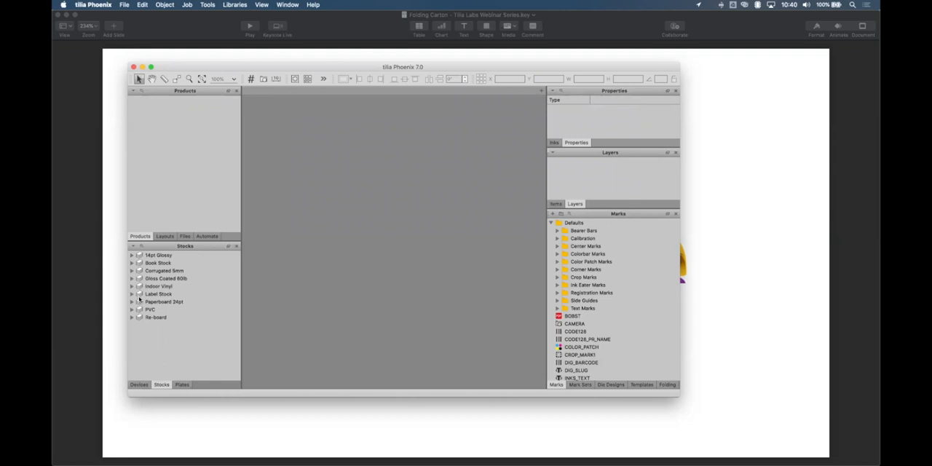
pyautogui.click(134, 246)
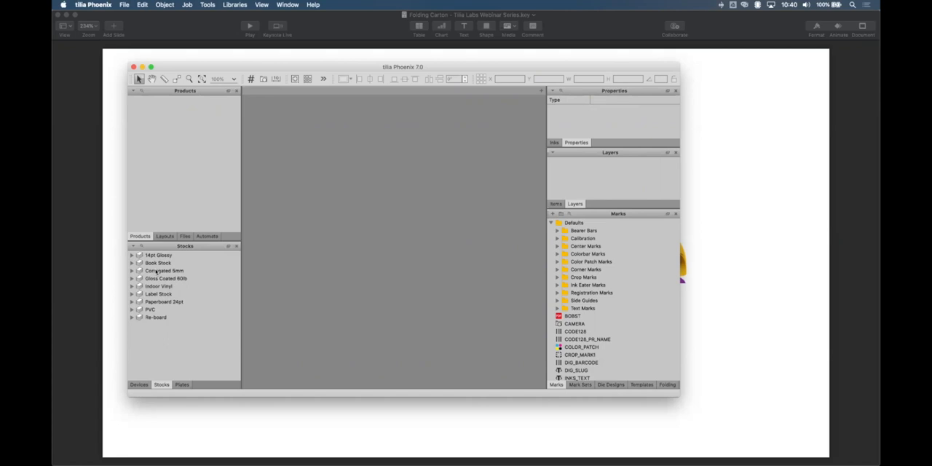
pyautogui.moveTo(181, 368)
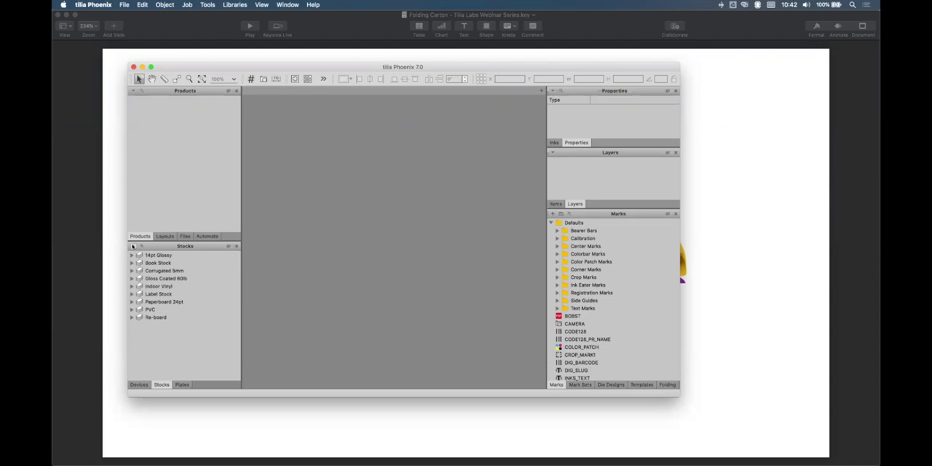
pyautogui.click(134, 385)
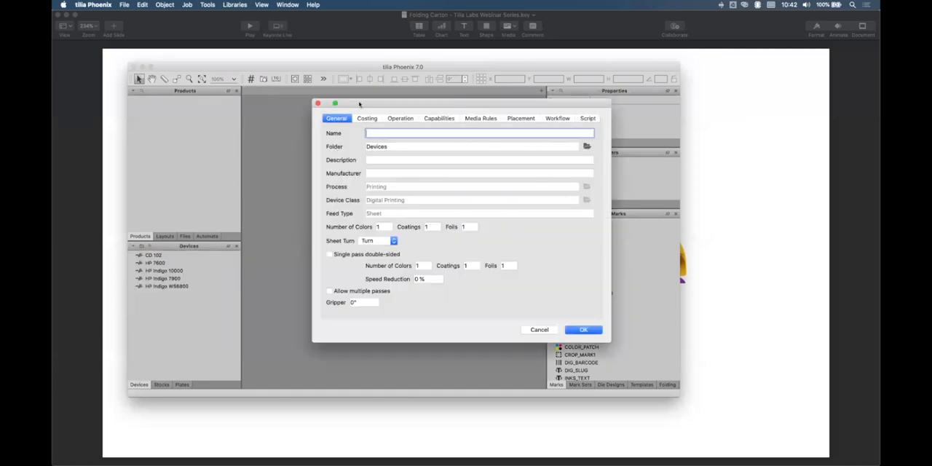
pyautogui.click(367, 118)
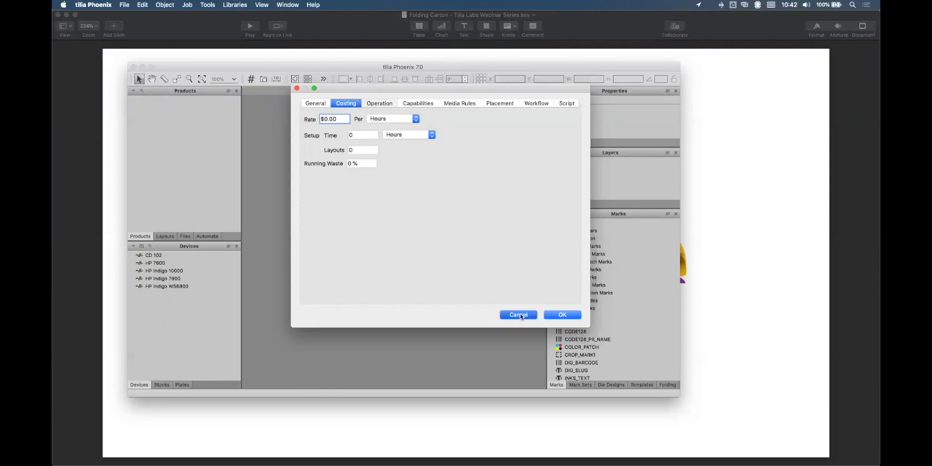
pyautogui.click(519, 315)
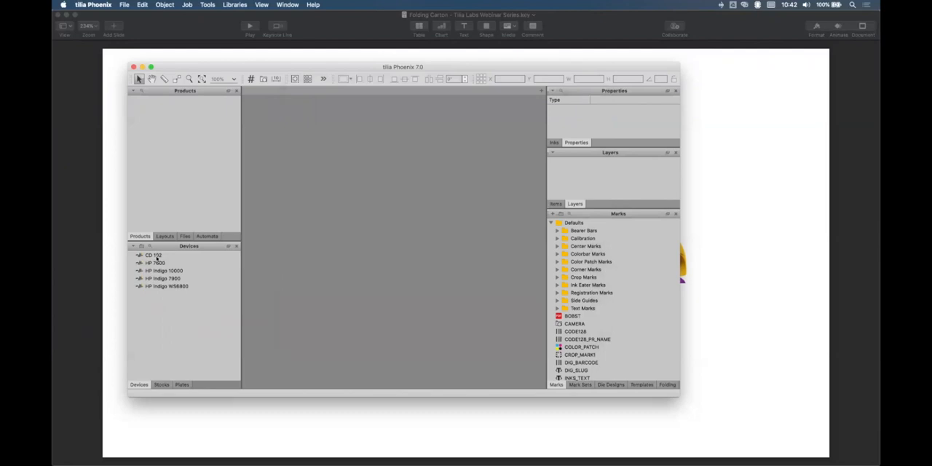
pyautogui.click(153, 255)
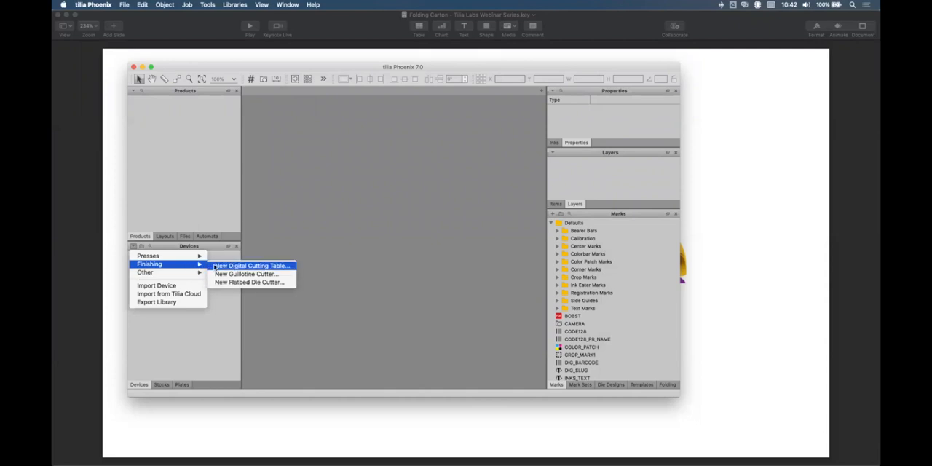
pyautogui.moveTo(248, 274)
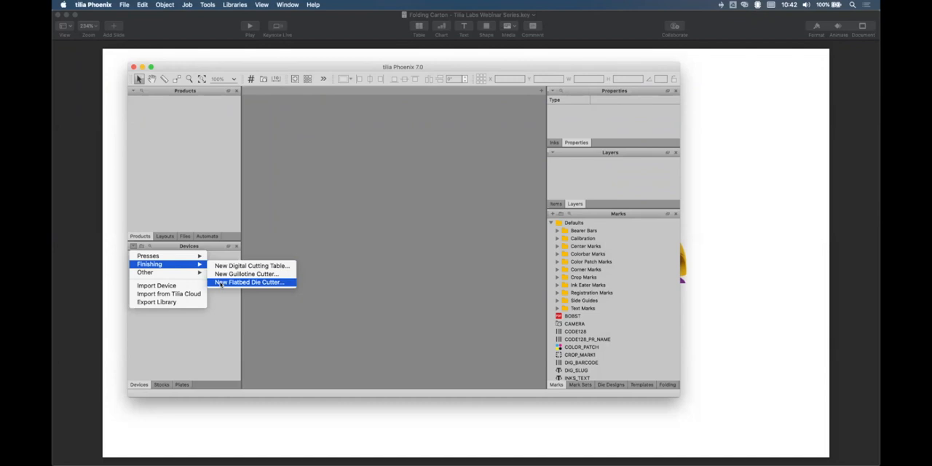
# - Start a new flatbed die cutter and set its costing type to Steel Rule Die
pyautogui.click(250, 283)
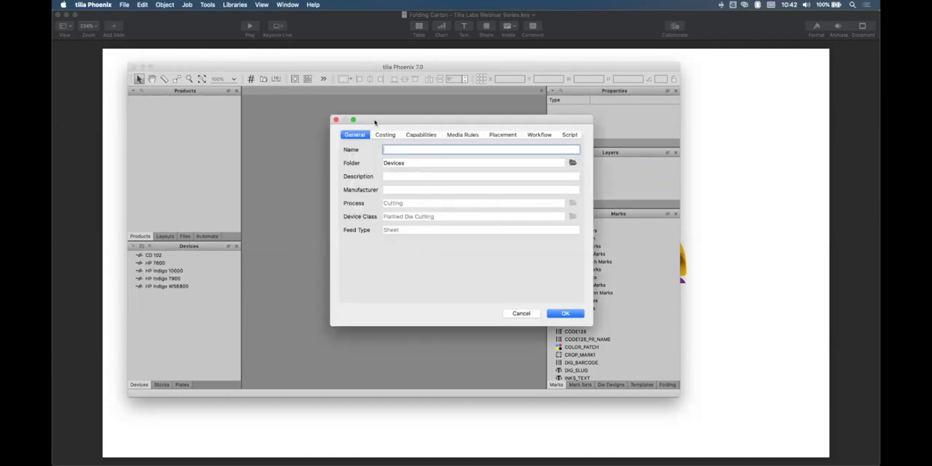
pyautogui.moveTo(376, 119); pyautogui.dragTo(342, 120)
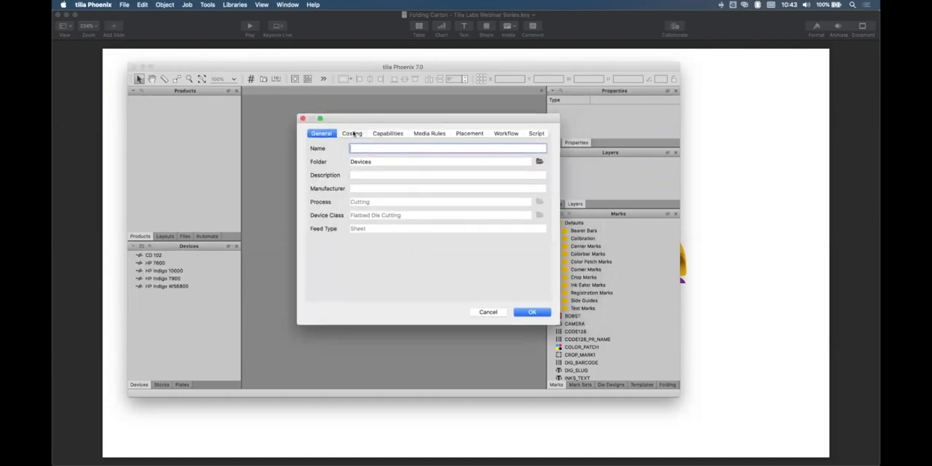
pyautogui.click(387, 134)
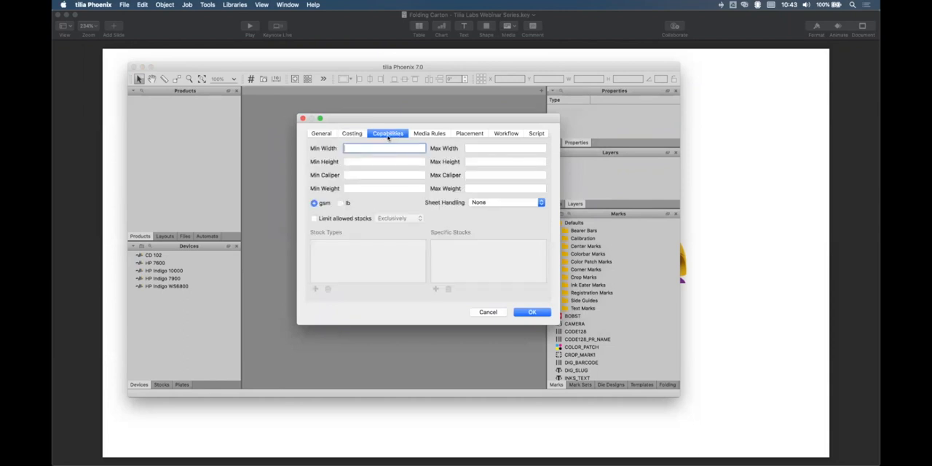
pyautogui.click(429, 134)
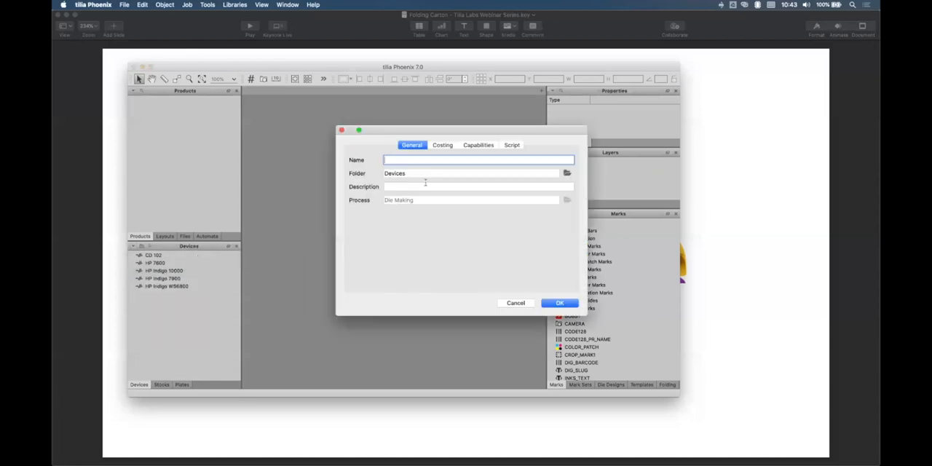
pyautogui.click(443, 146)
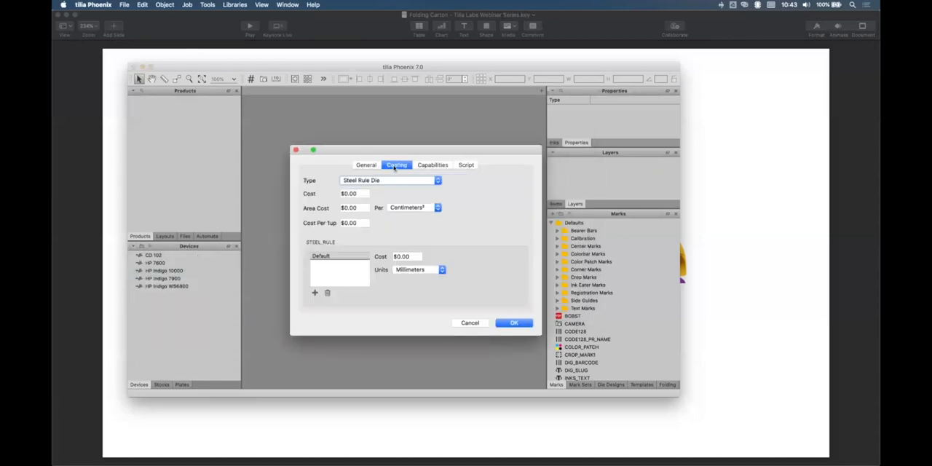
pyautogui.click(387, 181)
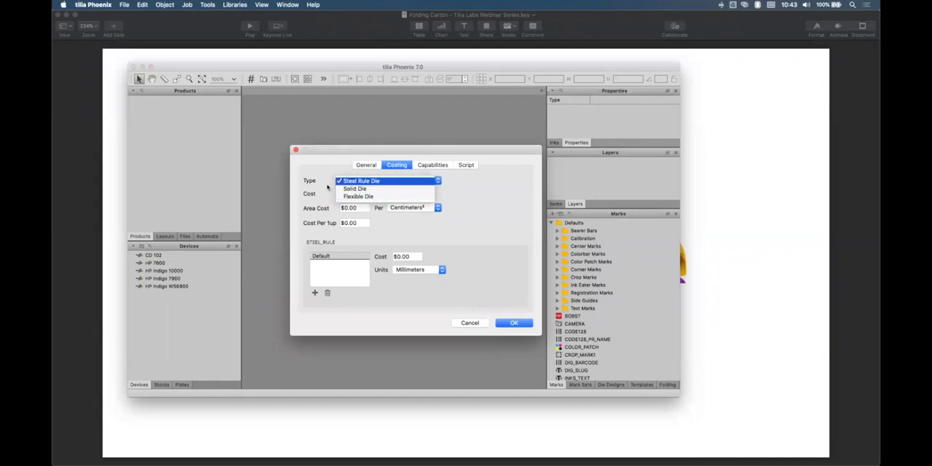
pyautogui.click(381, 180)
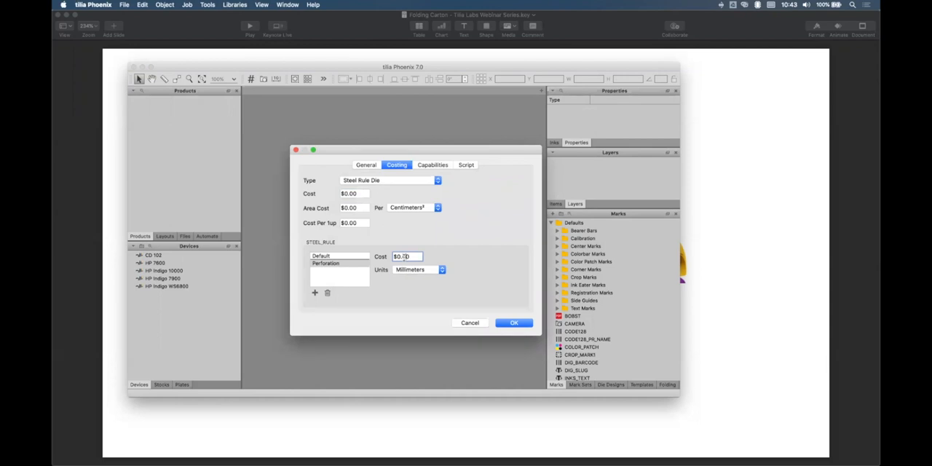
# - Price the Perforation rule per inch at $0.40, then review Capabilities and General settings
pyautogui.click(440, 270)
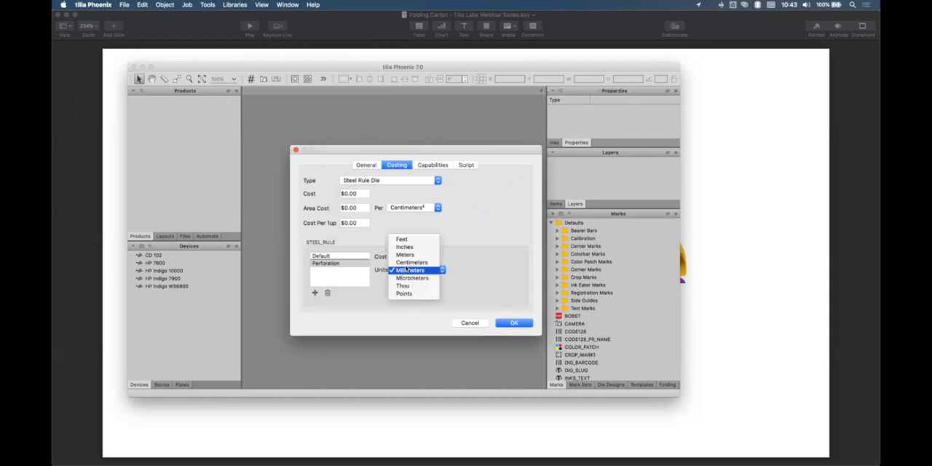
pyautogui.click(405, 247)
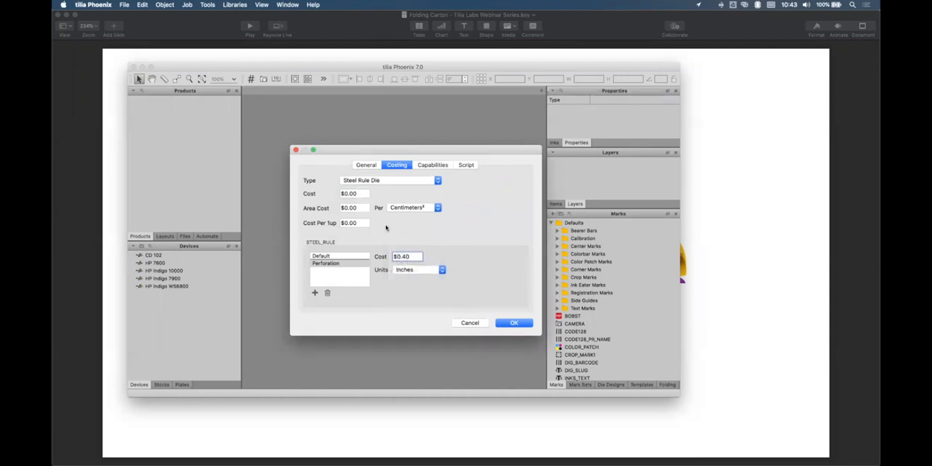
pyautogui.moveTo(341, 189)
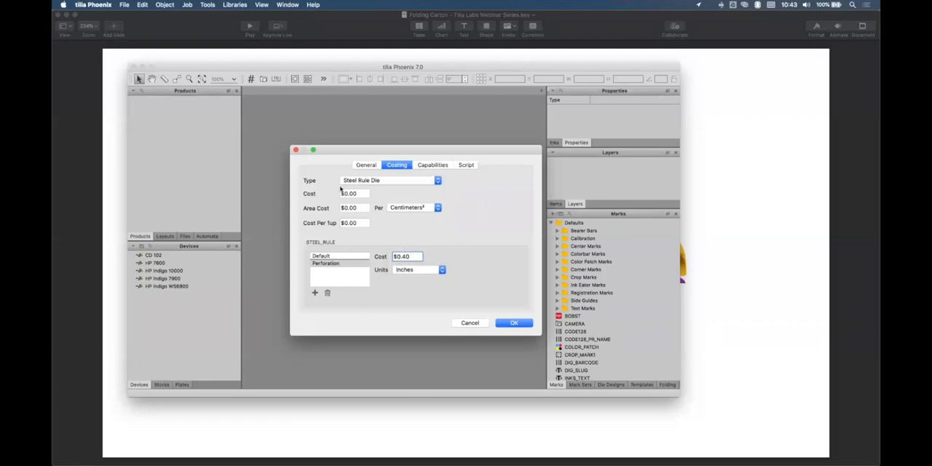
pyautogui.click(354, 223)
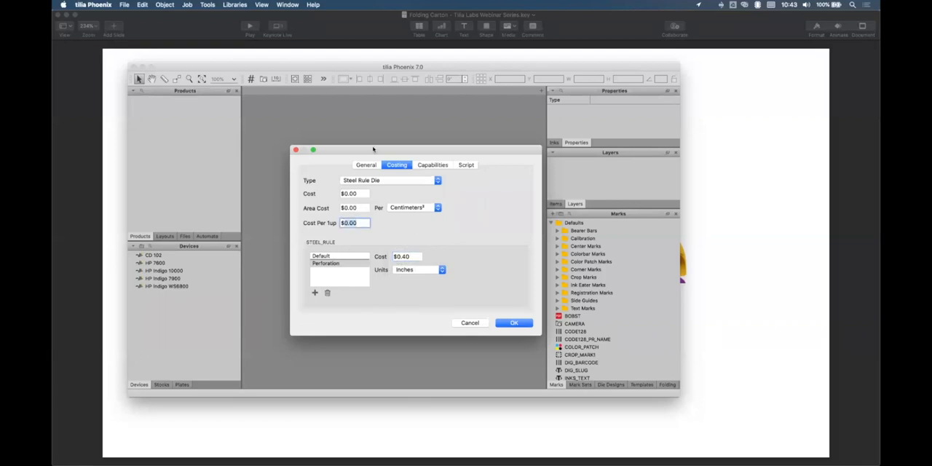
pyautogui.click(433, 164)
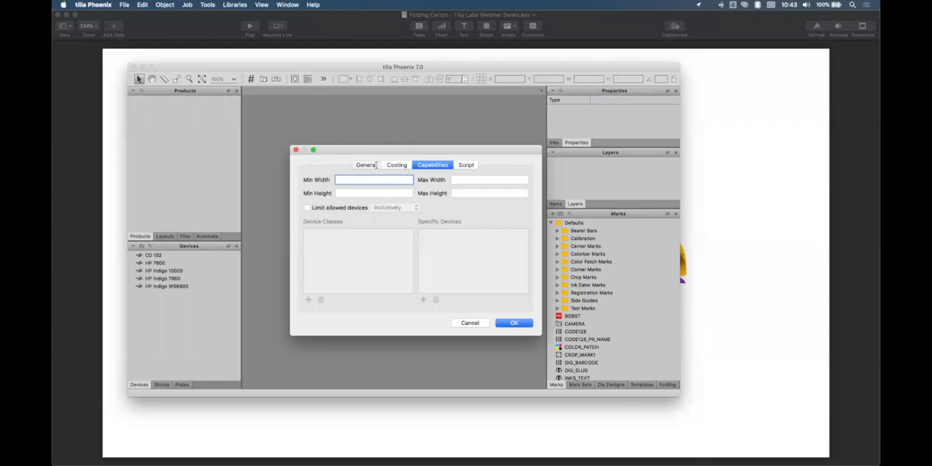
pyautogui.click(365, 164)
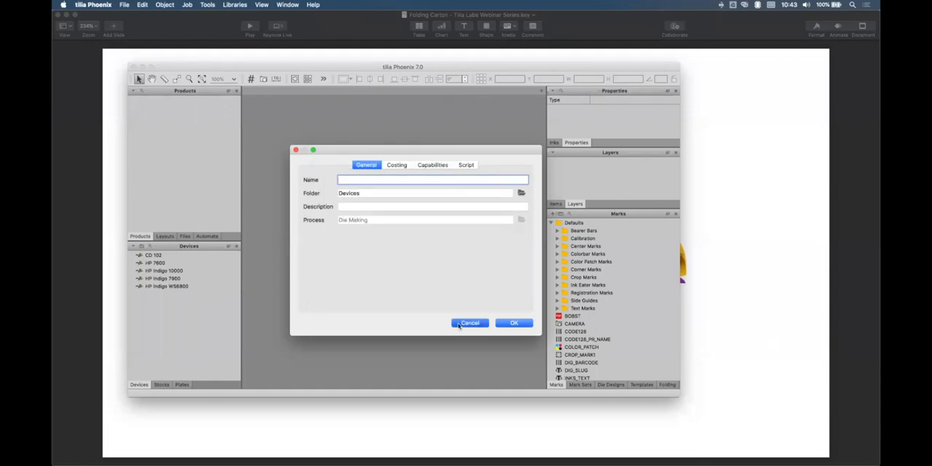
# - Cancel the unnamed die-making device, returning to the empty workspace
pyautogui.click(469, 323)
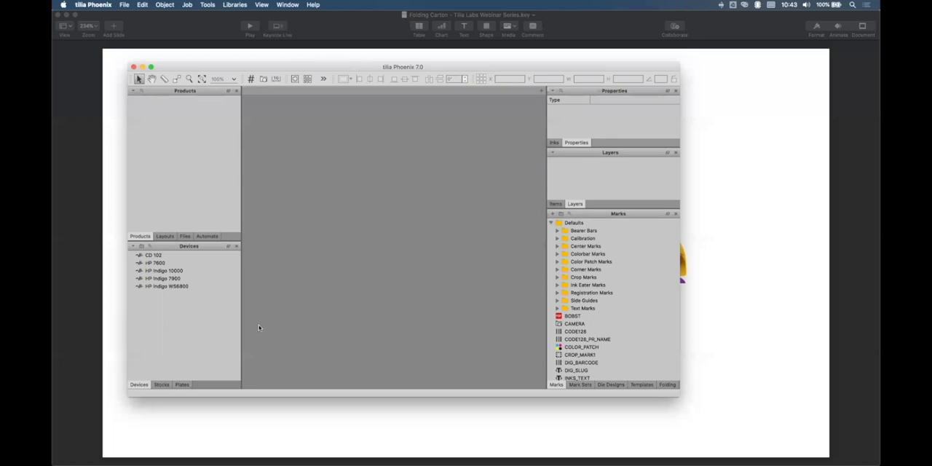
pyautogui.moveTo(280, 298)
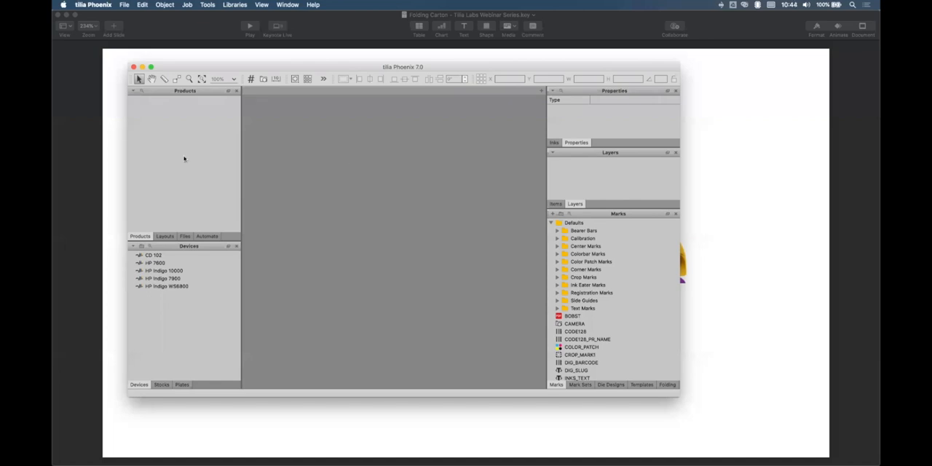
pyautogui.moveTo(334, 313)
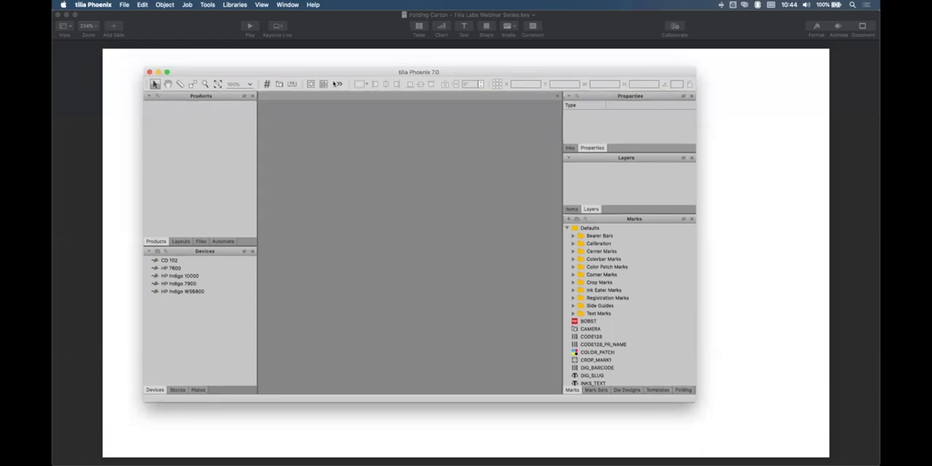
pyautogui.moveTo(420, 71); pyautogui.dragTo(463, 79)
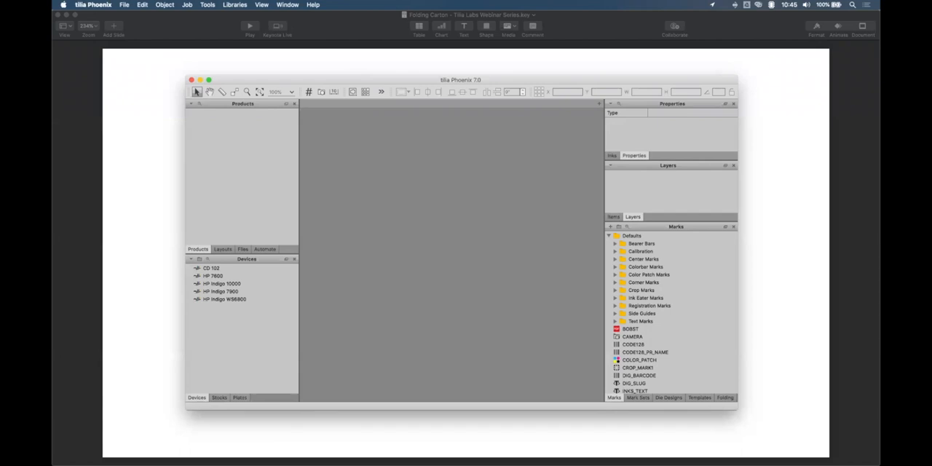
pyautogui.moveTo(265, 76)
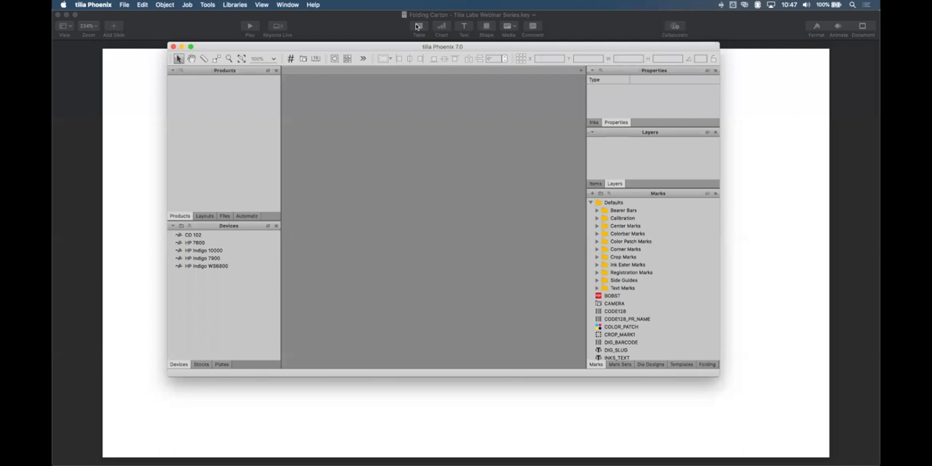
pyautogui.moveTo(375, 23)
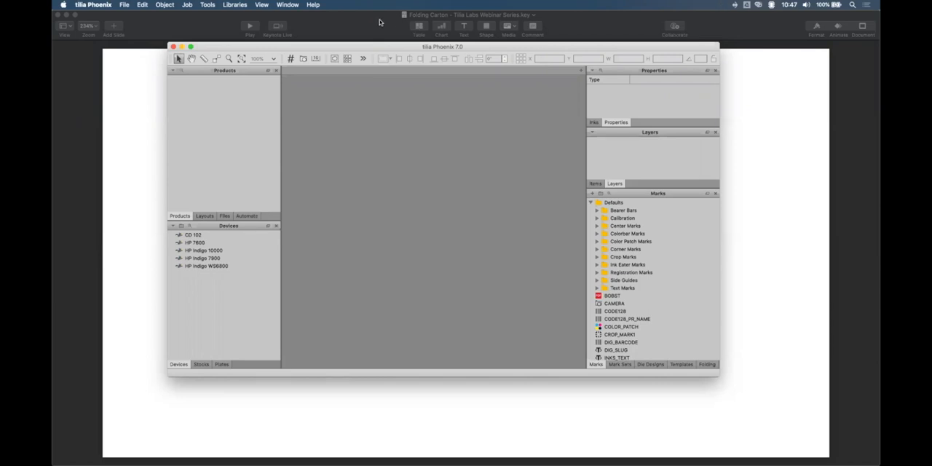